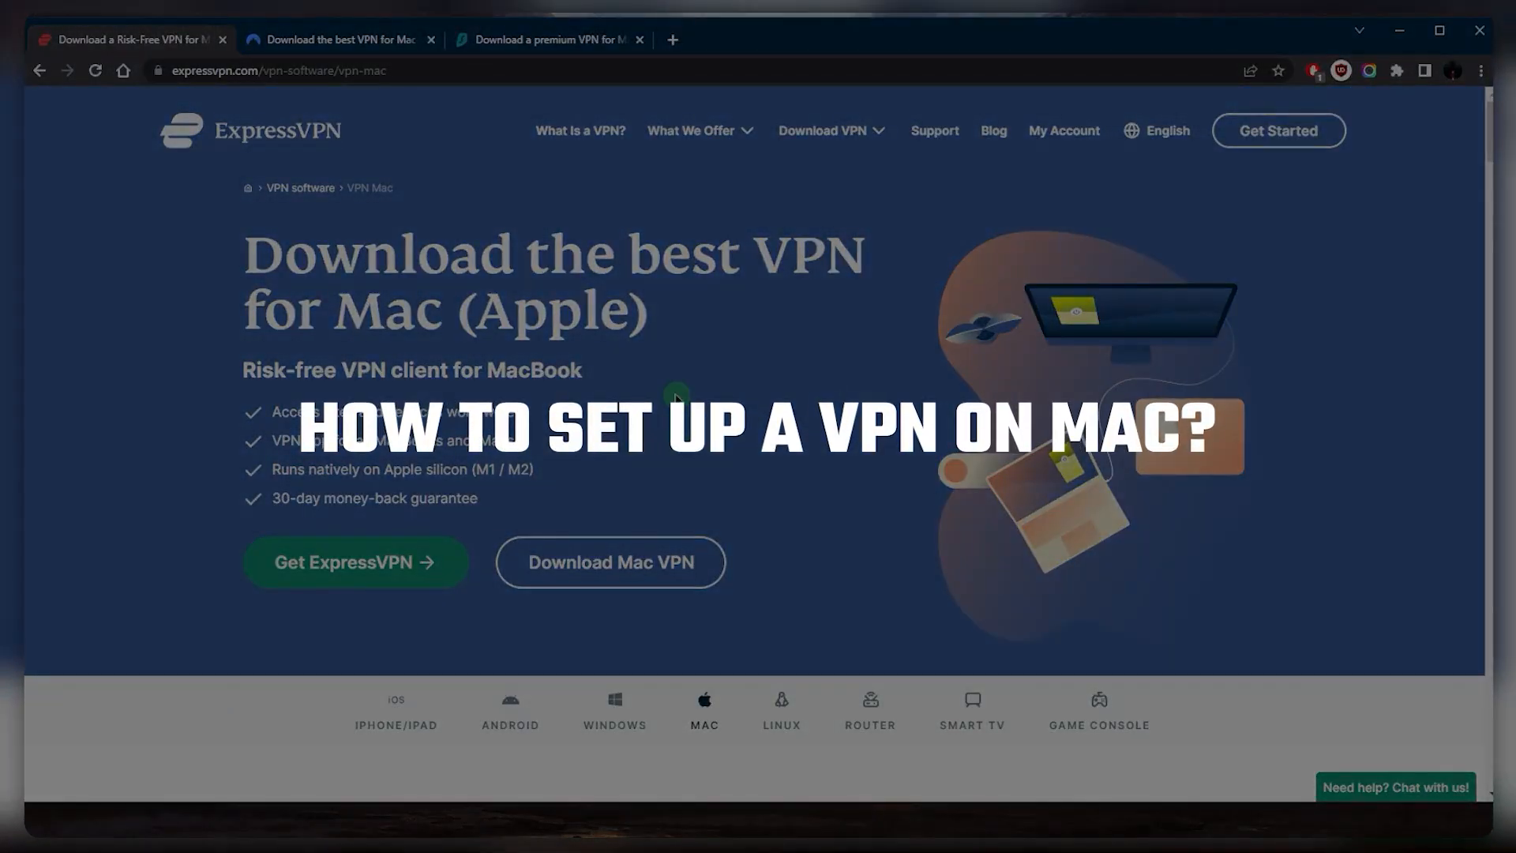
{"action": "mouse_move", "coordinate": [809, 376]}
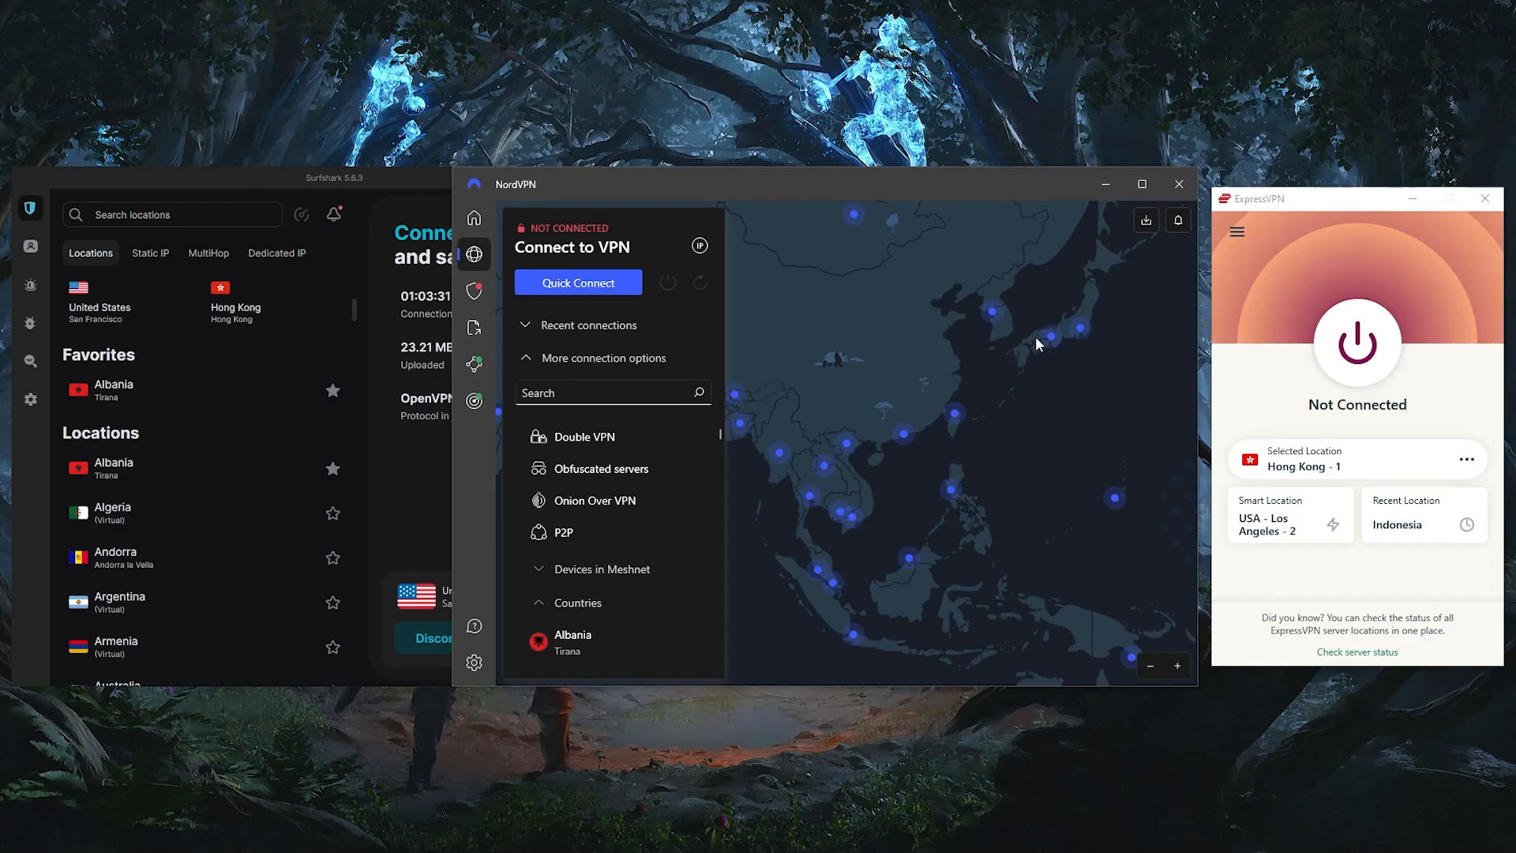
Scroll through the ExpressVPN Mac download page to review its contents
{"action": "scroll", "scroll_direction": "down", "scroll_amount": 3}
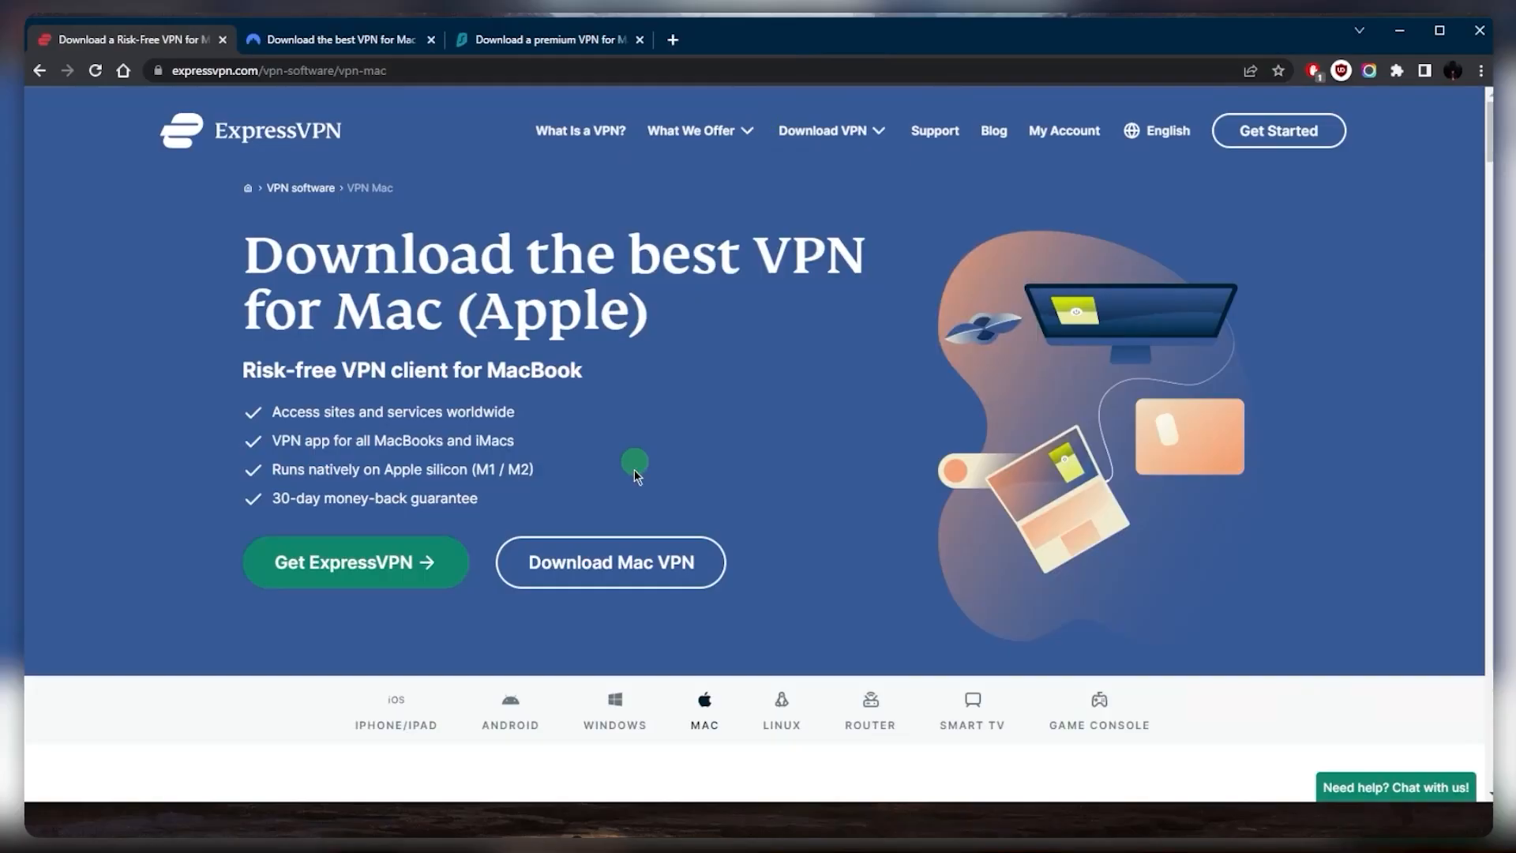
{"action": "scroll", "scroll_direction": "down", "scroll_amount": 3}
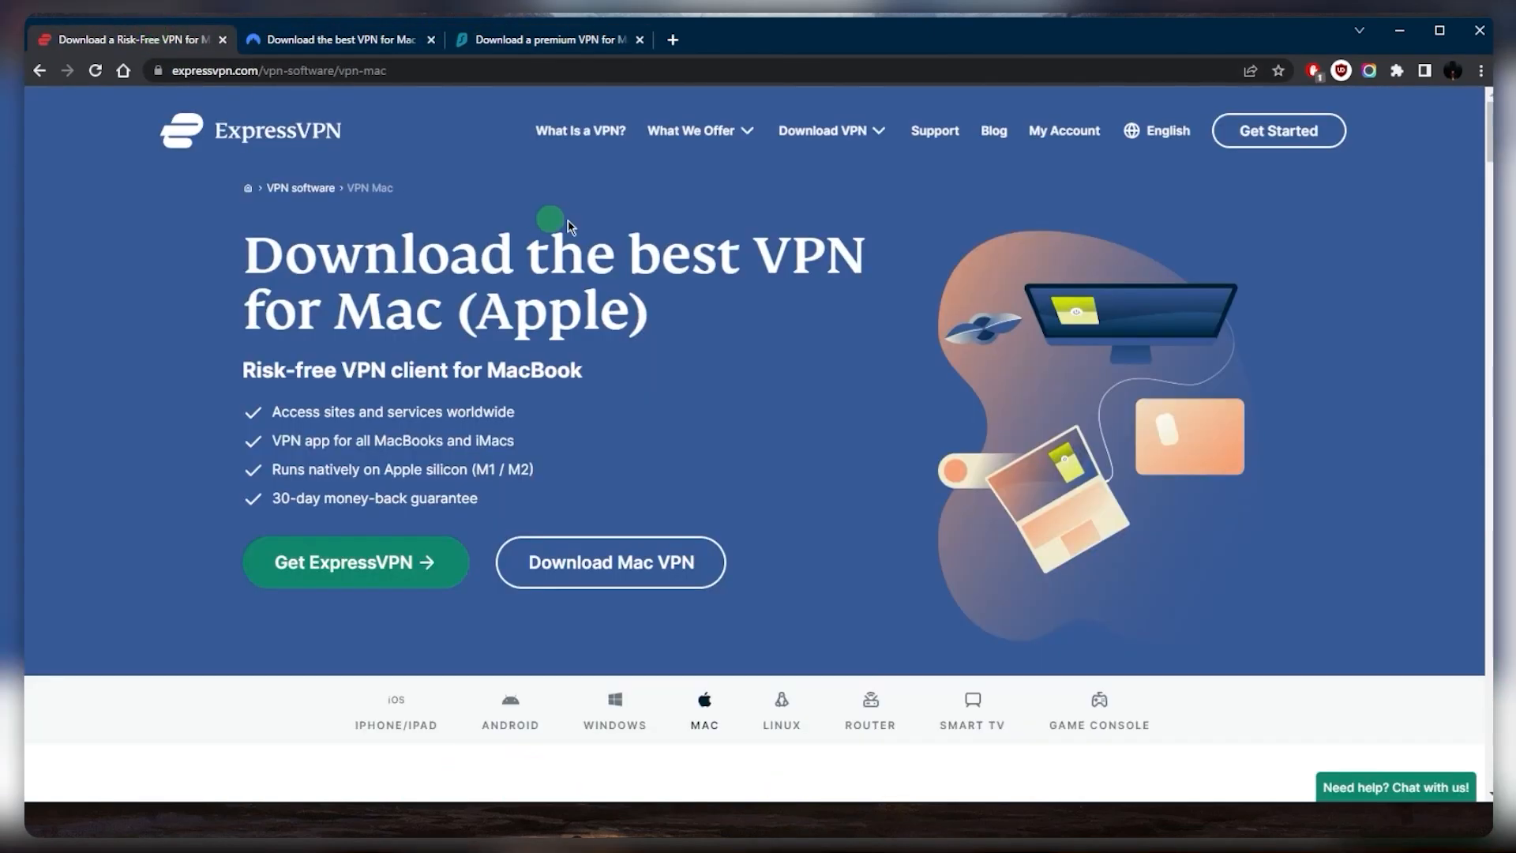
{"action": "mouse_move", "coordinate": [907, 462]}
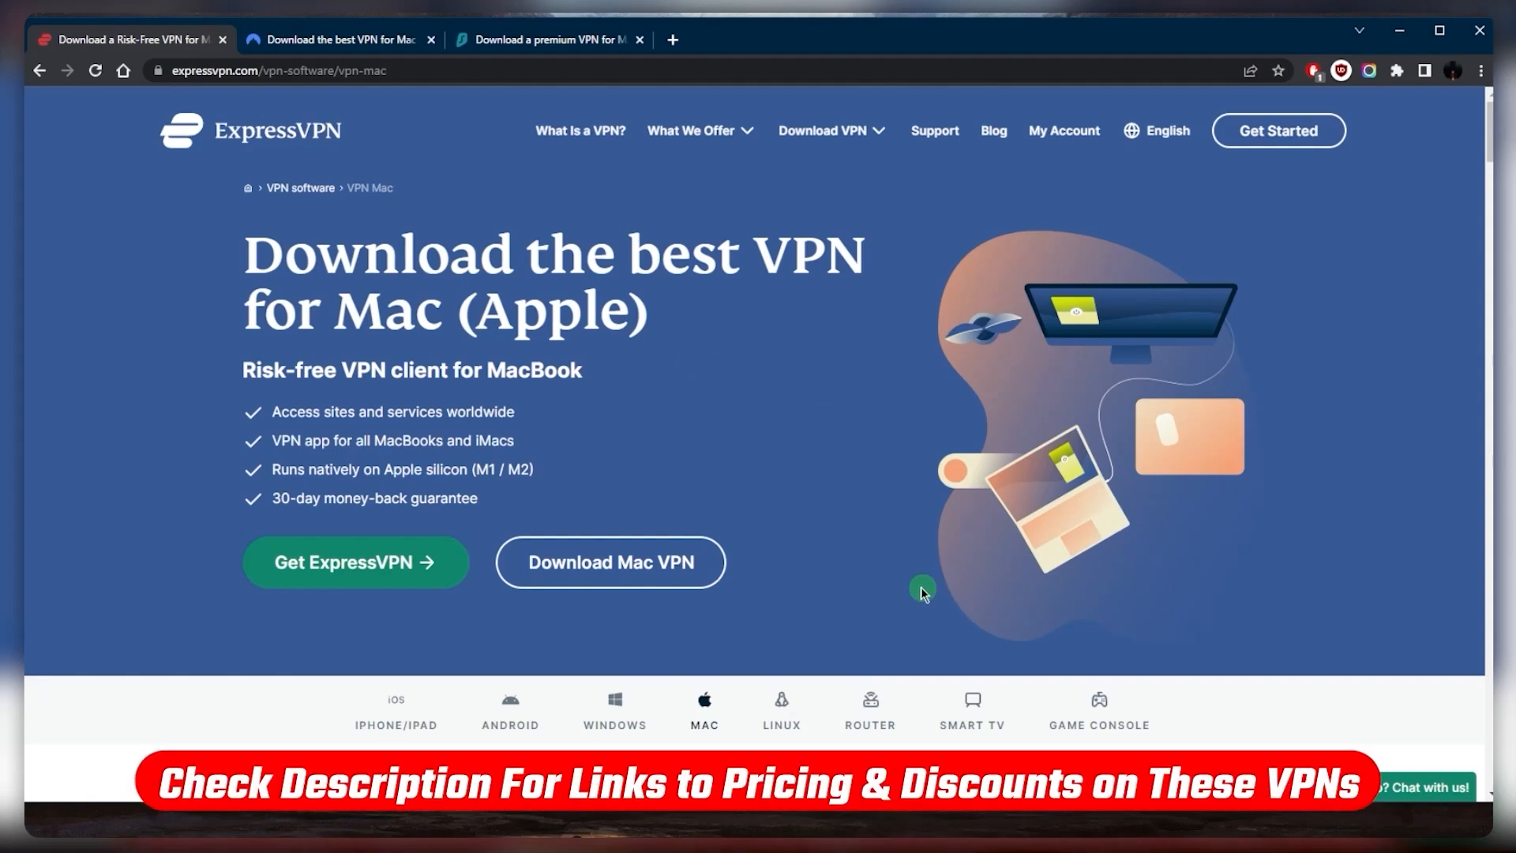
{"action": "mouse_move", "coordinate": [964, 536]}
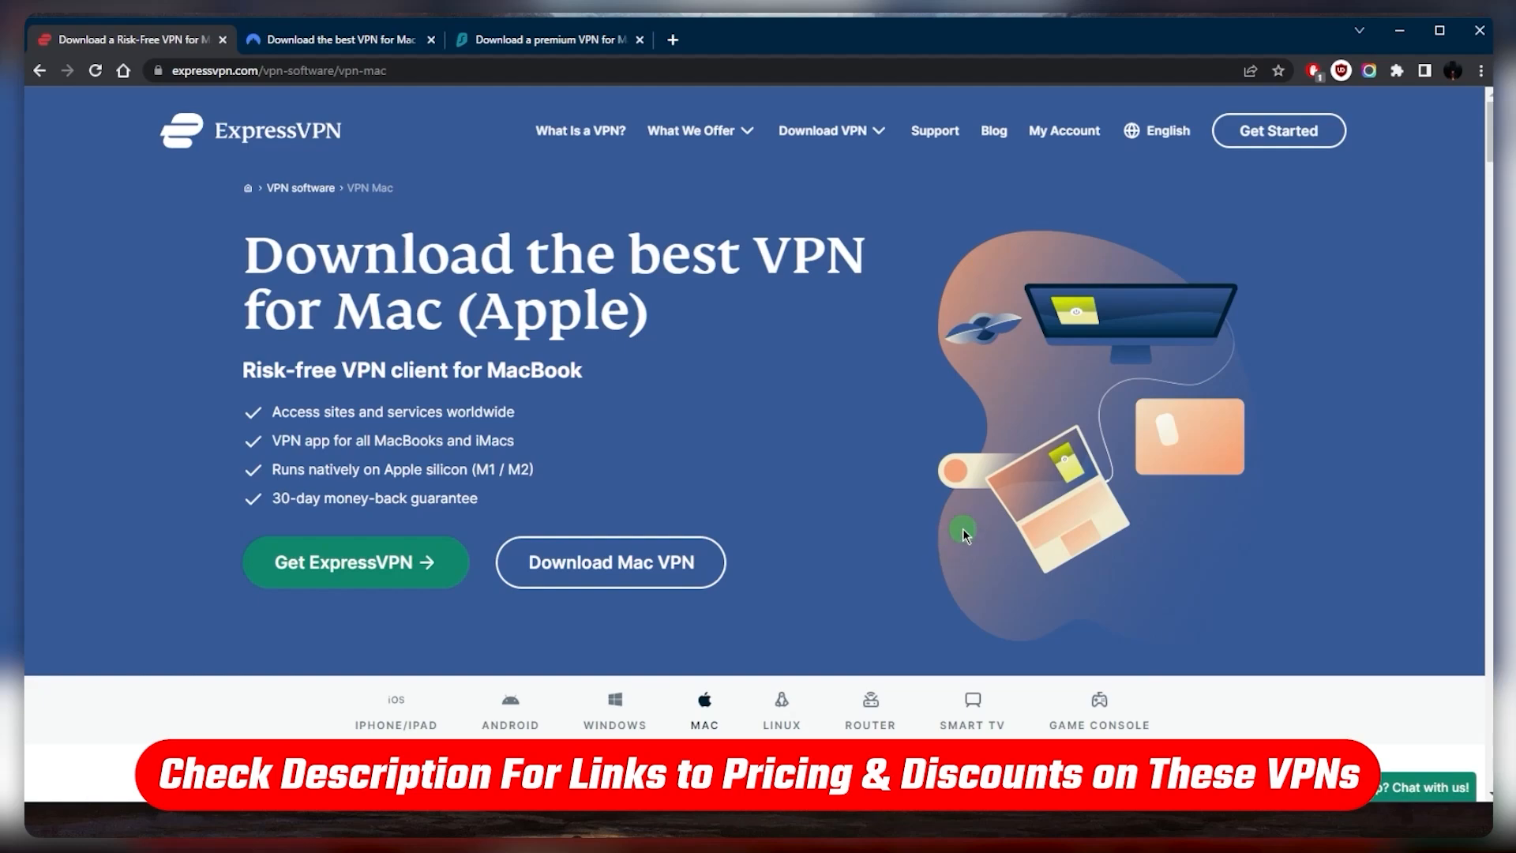
{"action": "mouse_move", "coordinate": [752, 555]}
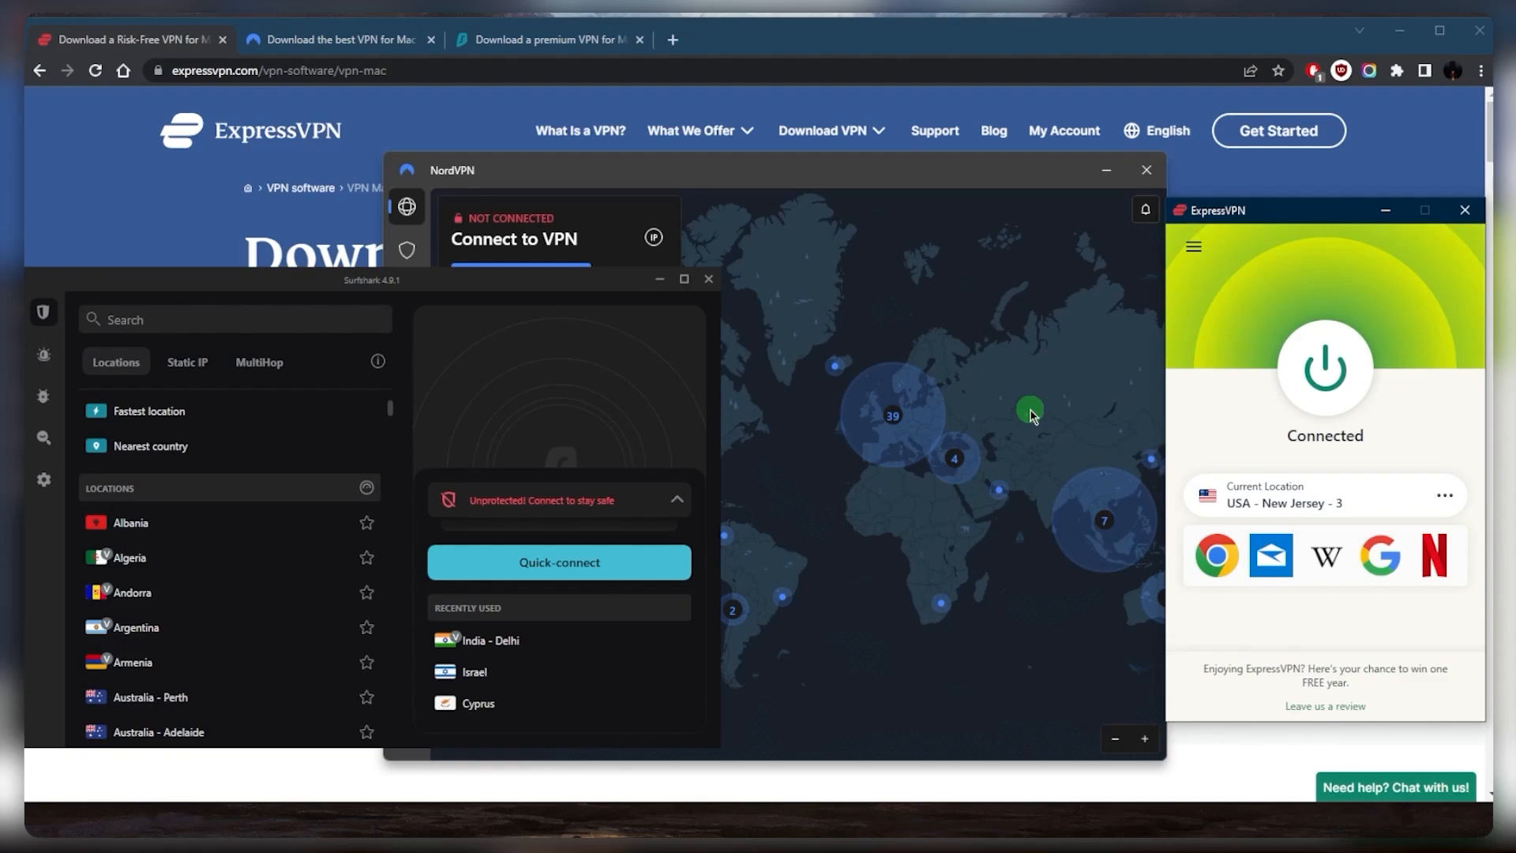
Switch to the Chrome window showing netflix.com/browse
{"action": "left_click", "coordinate": [1325, 368]}
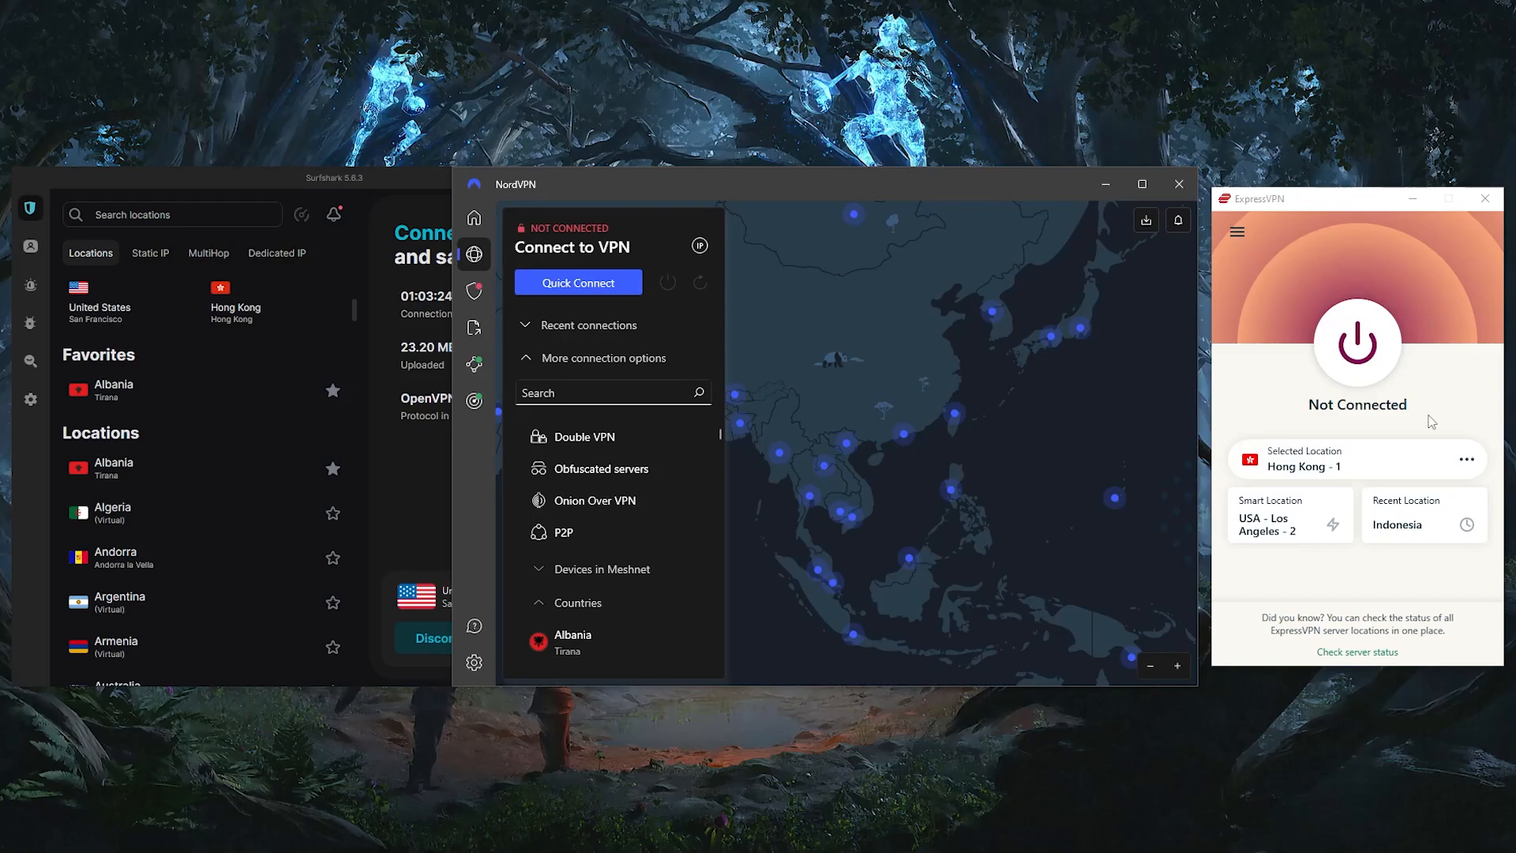
{"action": "mouse_move", "coordinate": [1412, 415]}
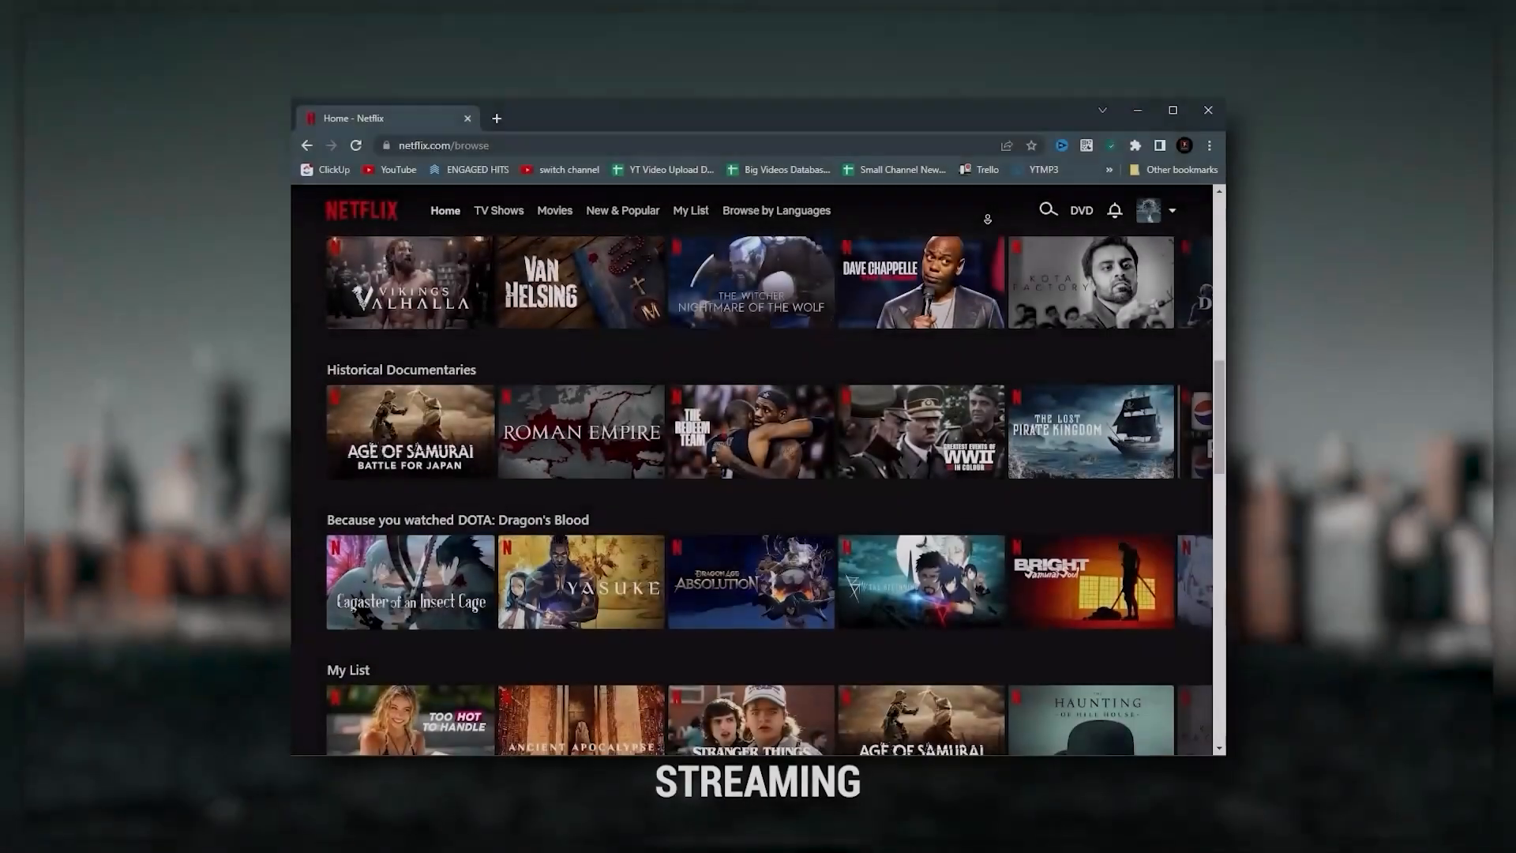
Scroll the Netflix browse page through its rows of shows and movies
{"action": "scroll", "scroll_direction": "down", "scroll_amount": 3}
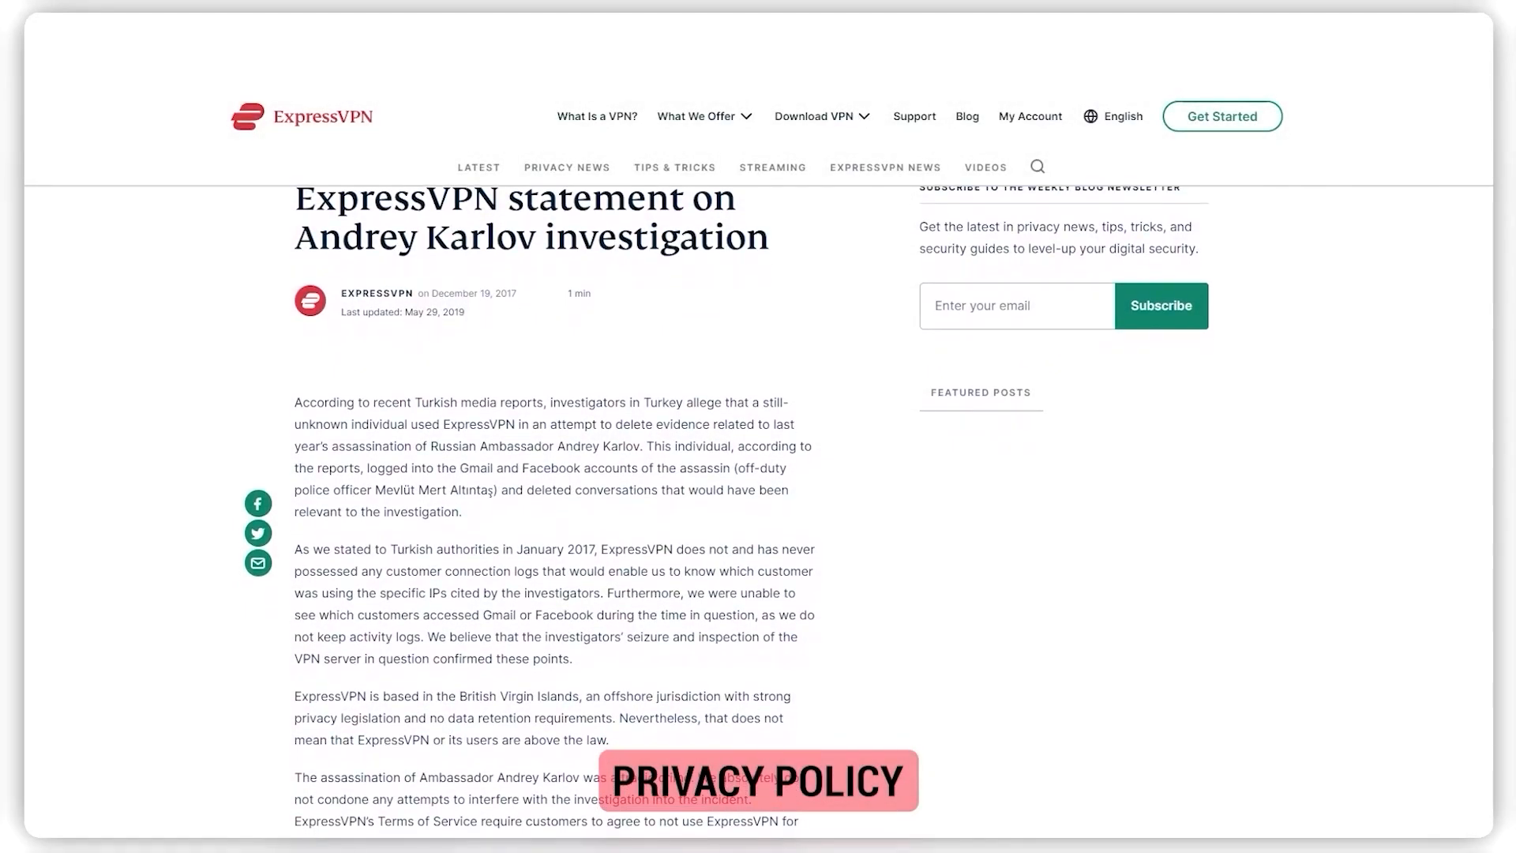
Scroll through ExpressVPN's blog statement on the Turkish investigation and no-logs policy
{"action": "scroll", "scroll_direction": "down", "scroll_amount": 3}
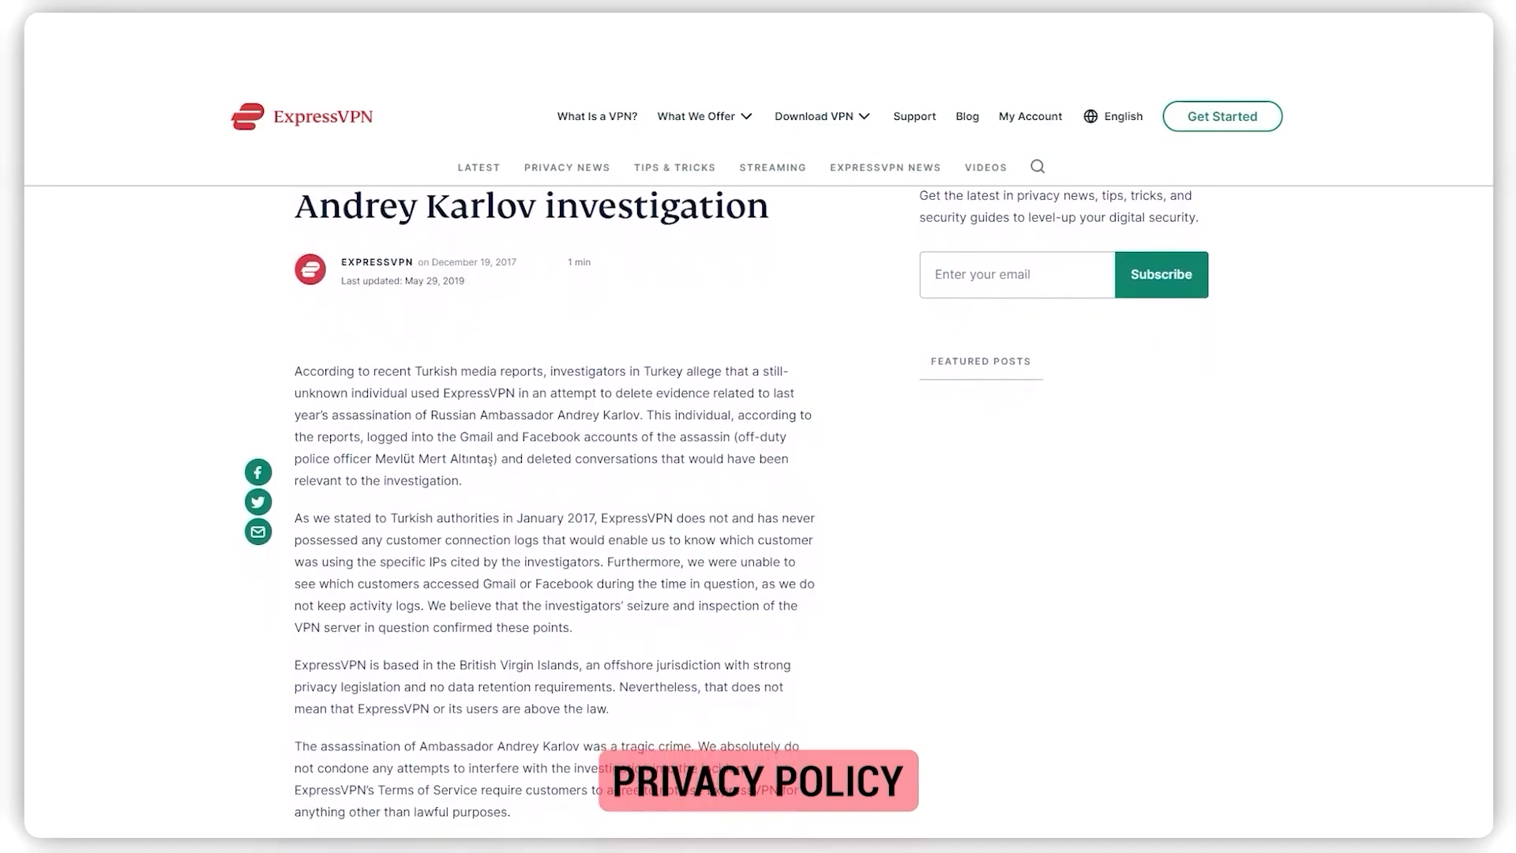
{"action": "scroll", "scroll_direction": "down", "scroll_amount": 3}
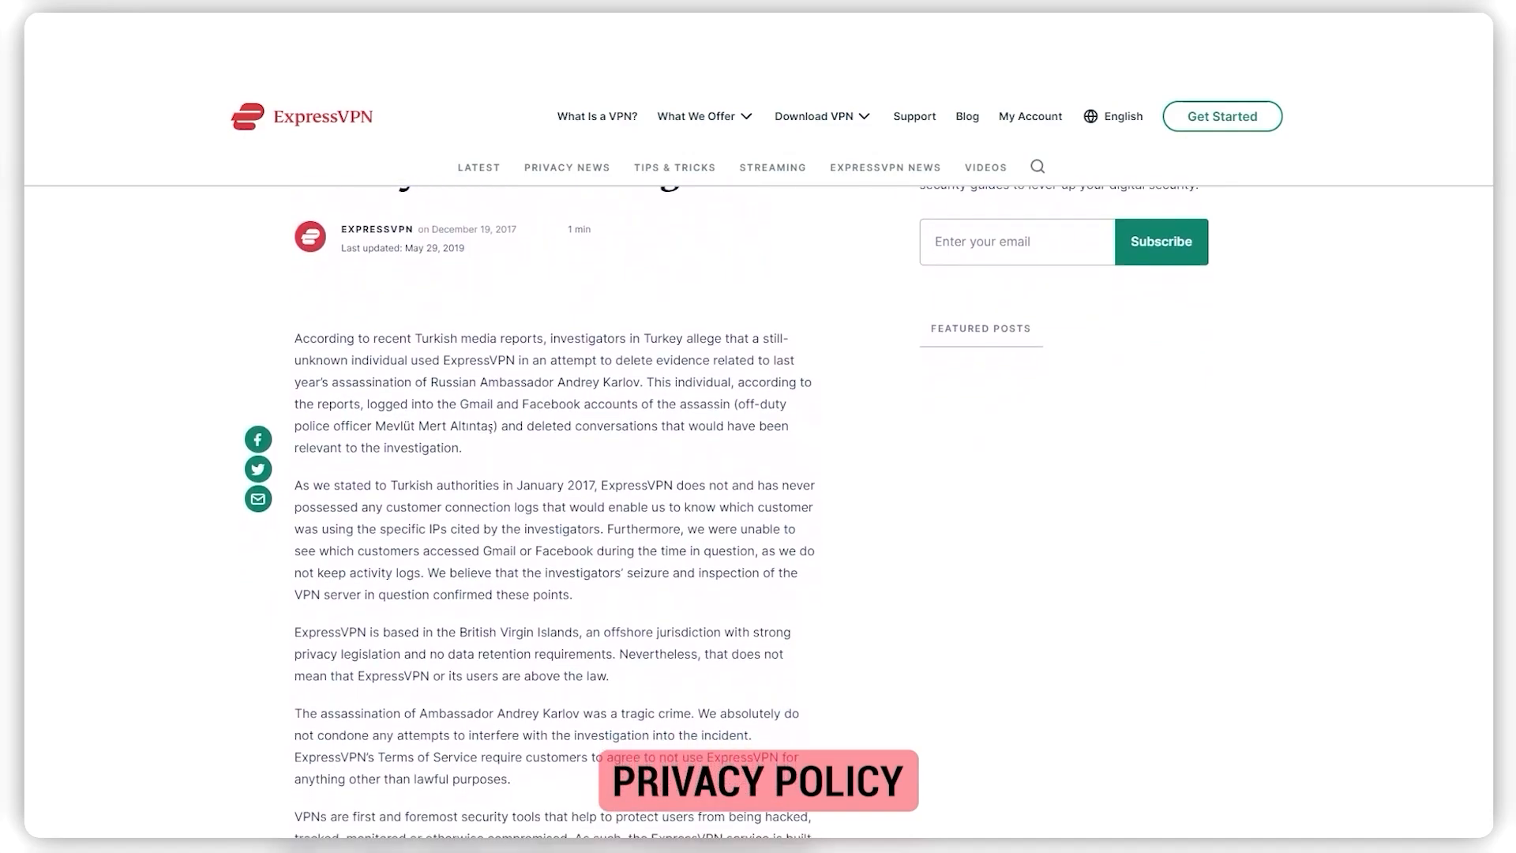
{"action": "scroll", "scroll_direction": "down", "scroll_amount": 3}
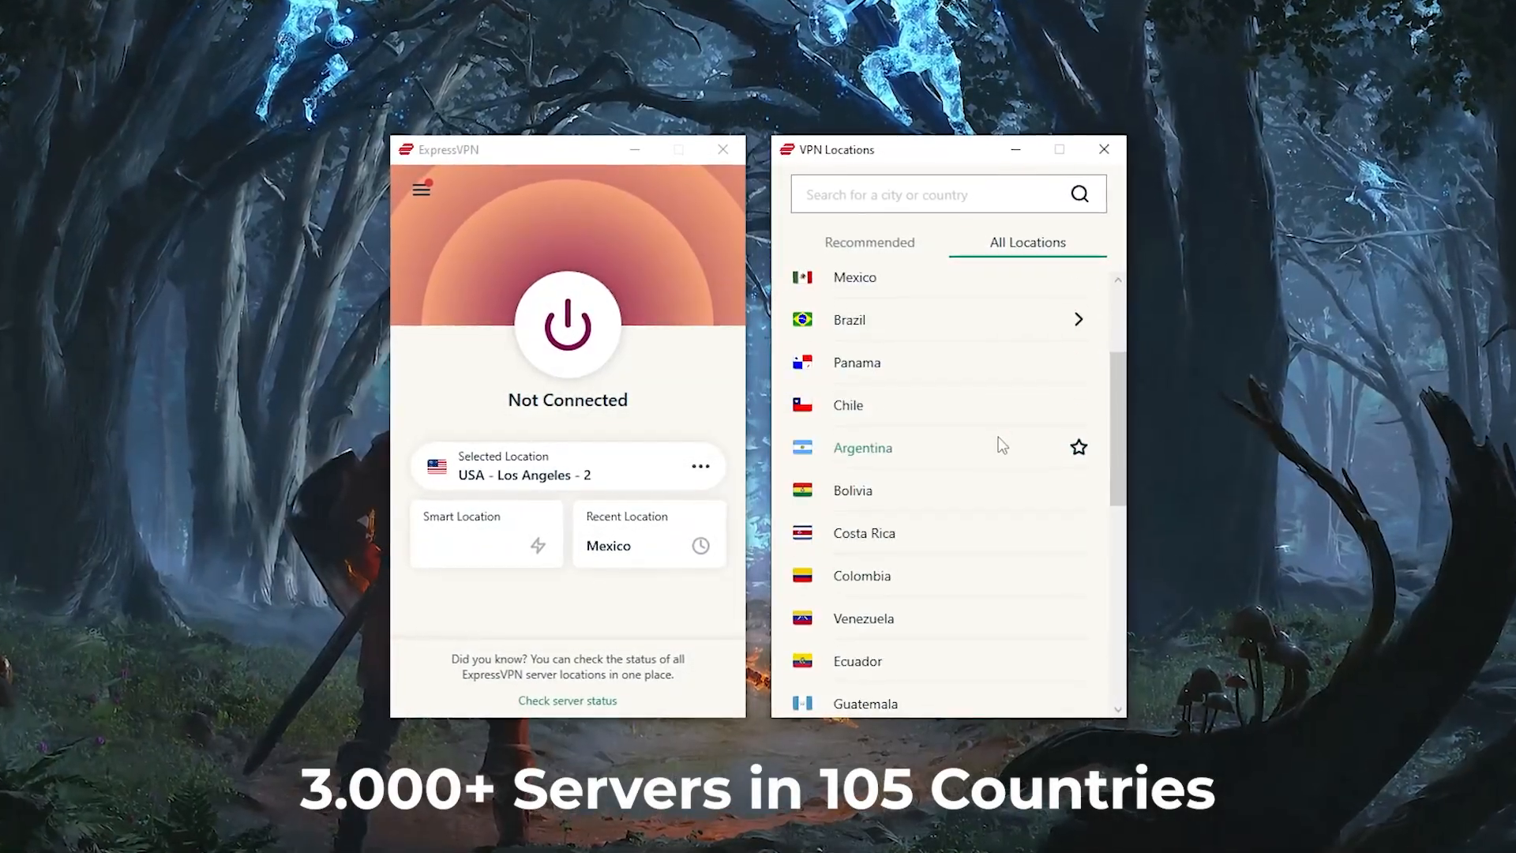
{"action": "scroll", "scroll_direction": "down", "scroll_amount": 3}
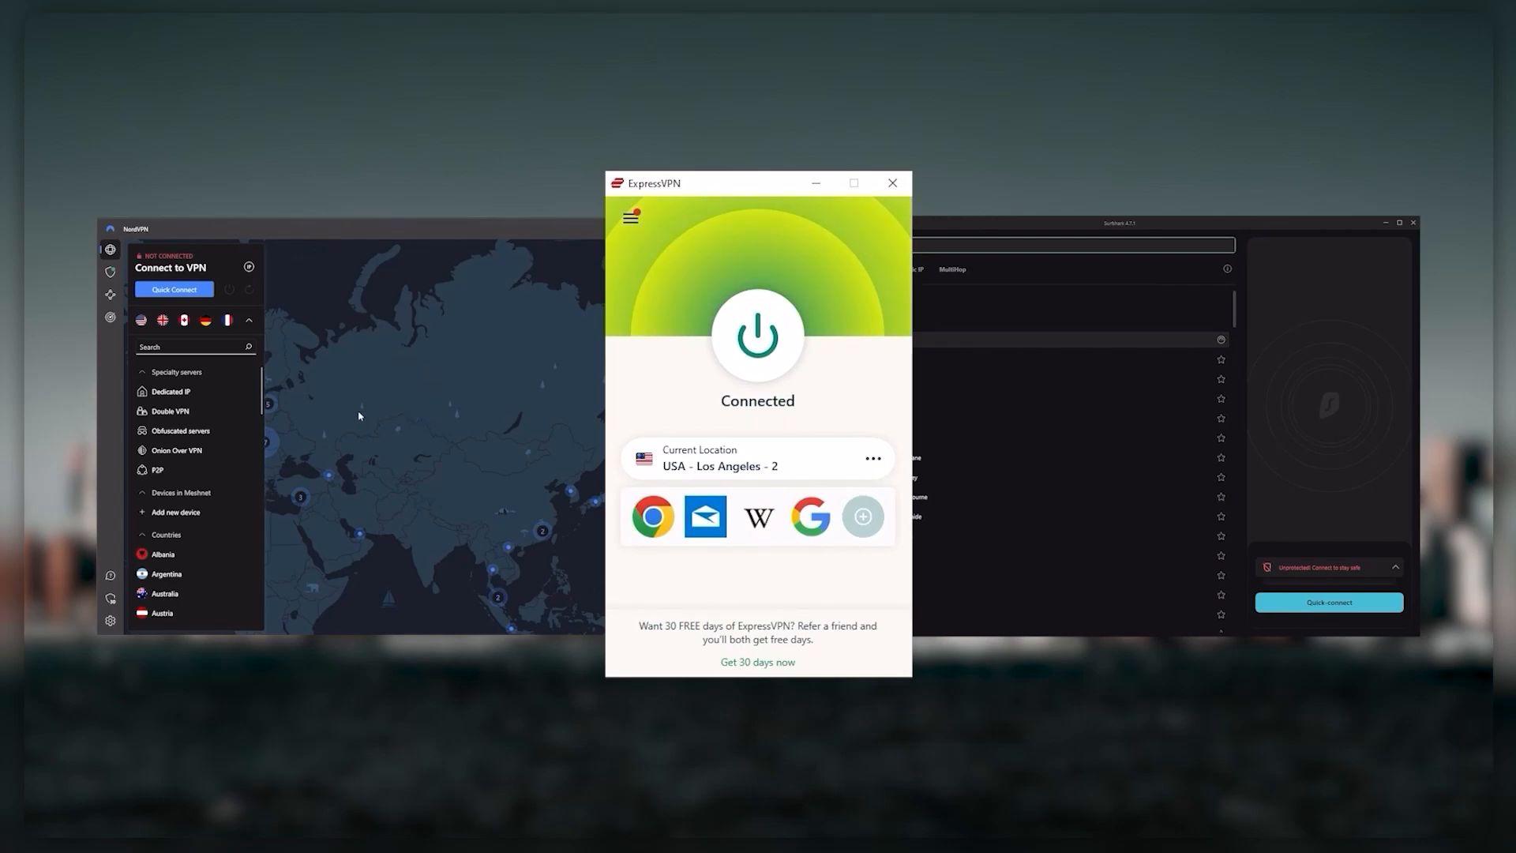
{"action": "mouse_move", "coordinate": [1266, 463]}
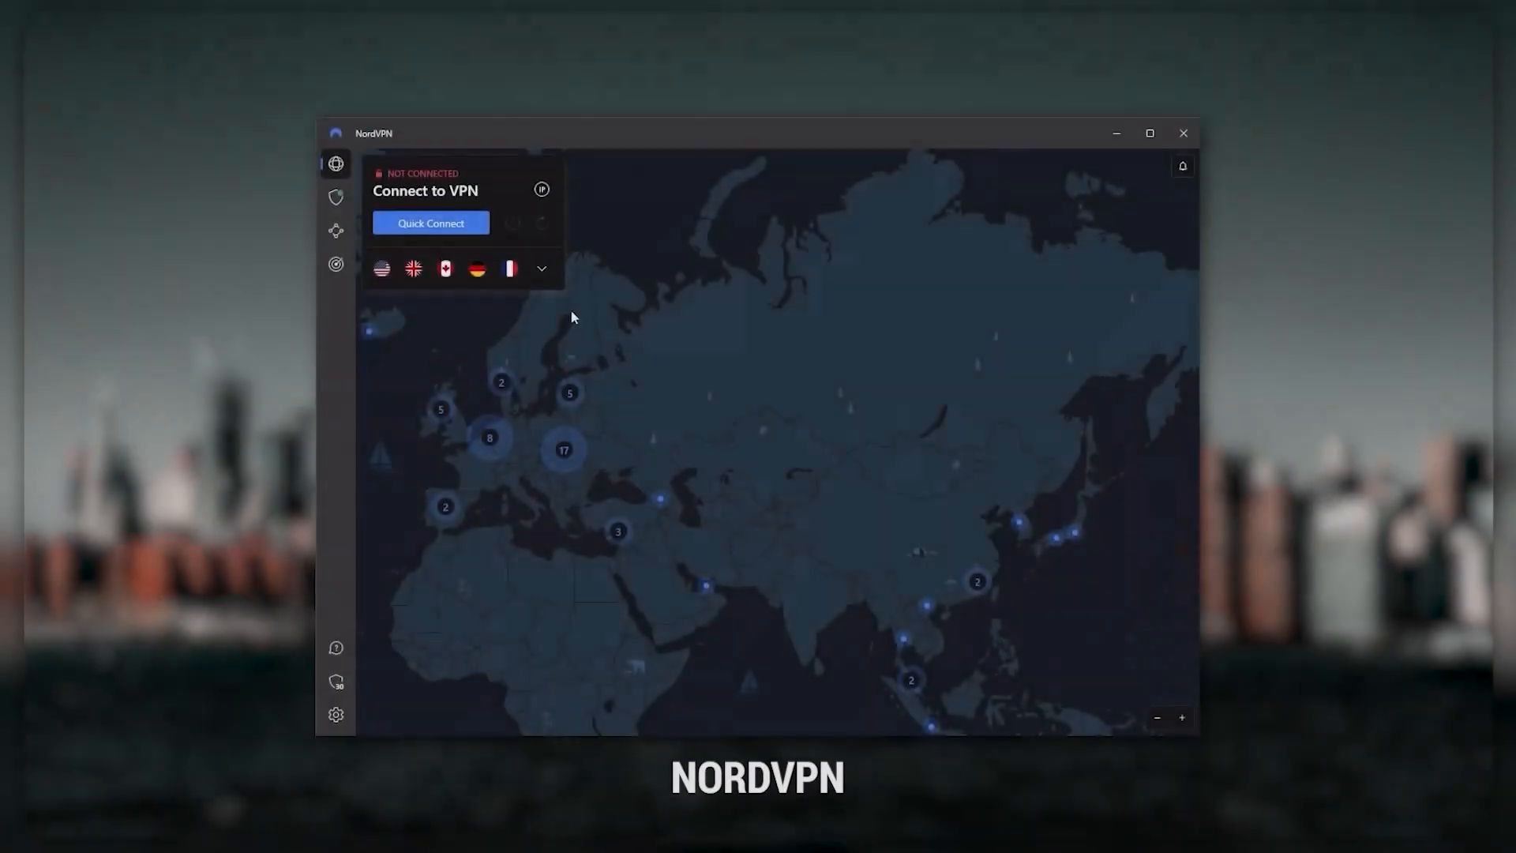
Expand and collapse NordVPN's Specialty servers and Countries list via the flag-row arrow
{"action": "left_click", "coordinate": [541, 269]}
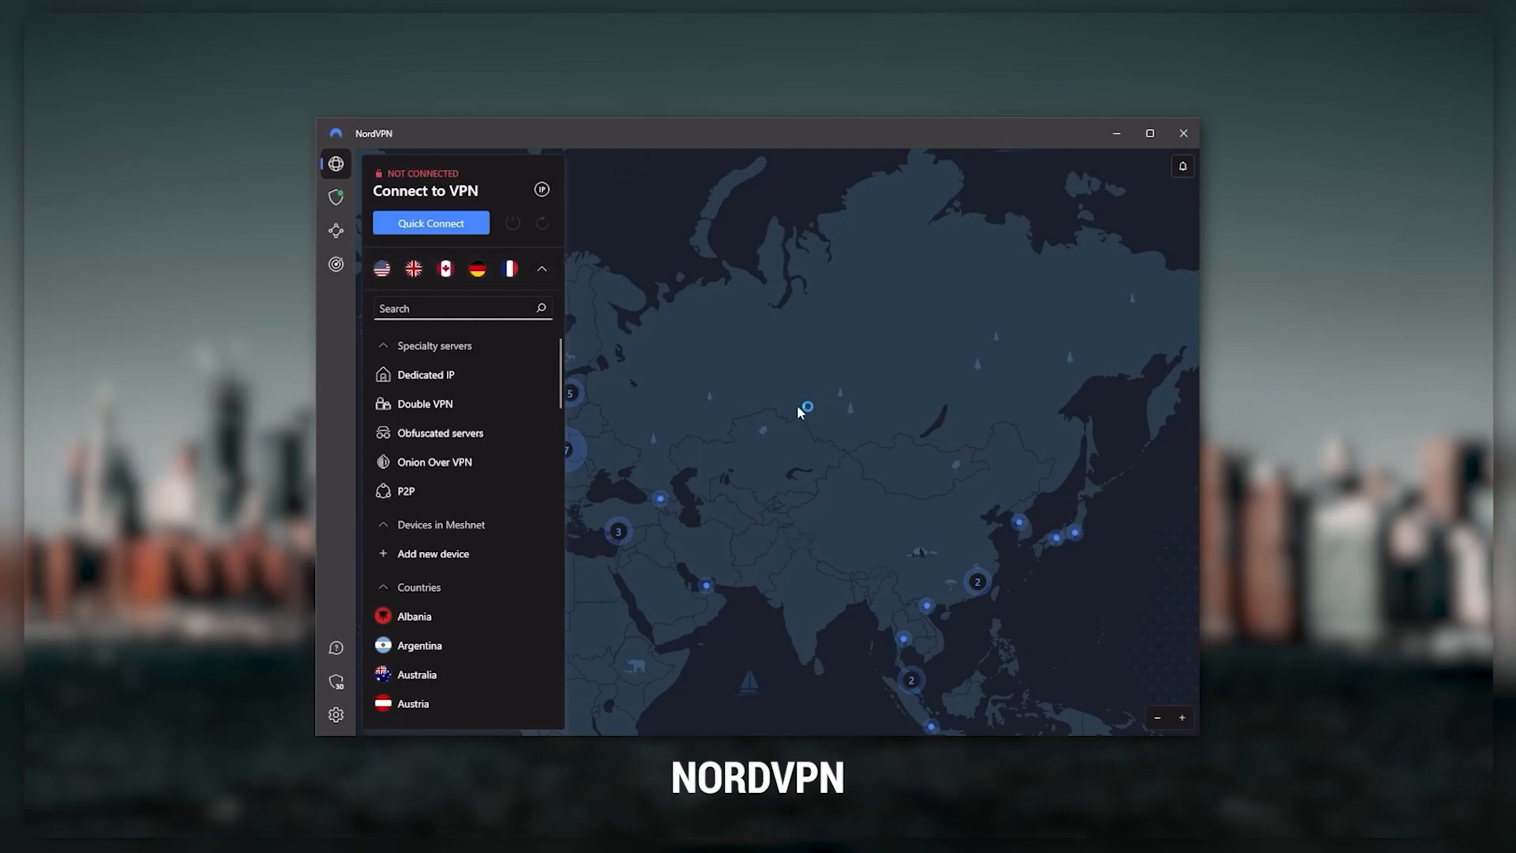
{"action": "left_click", "coordinate": [542, 269]}
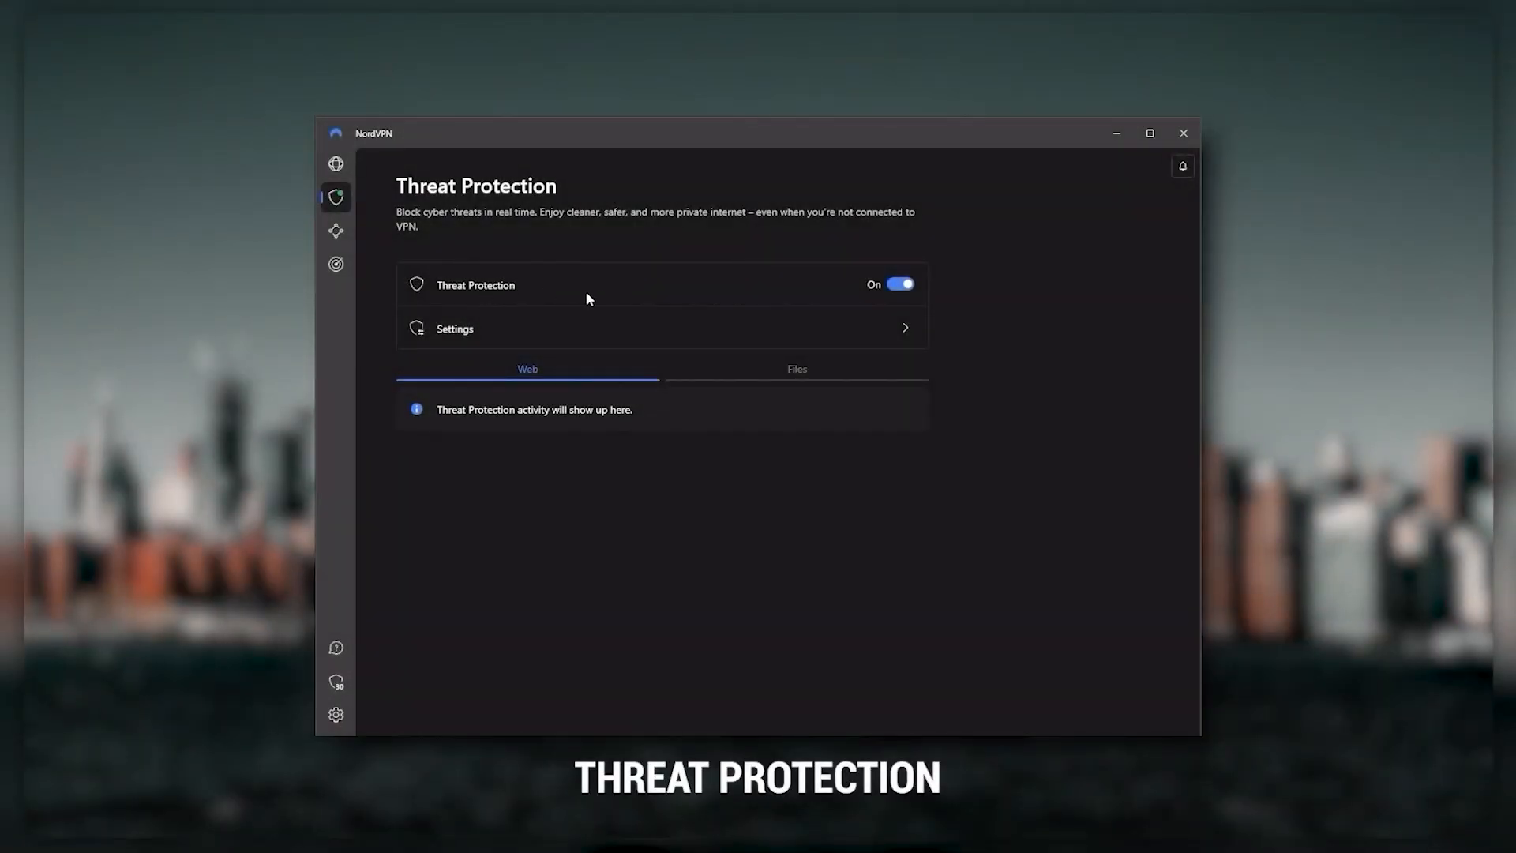
{"action": "mouse_move", "coordinate": [490, 359]}
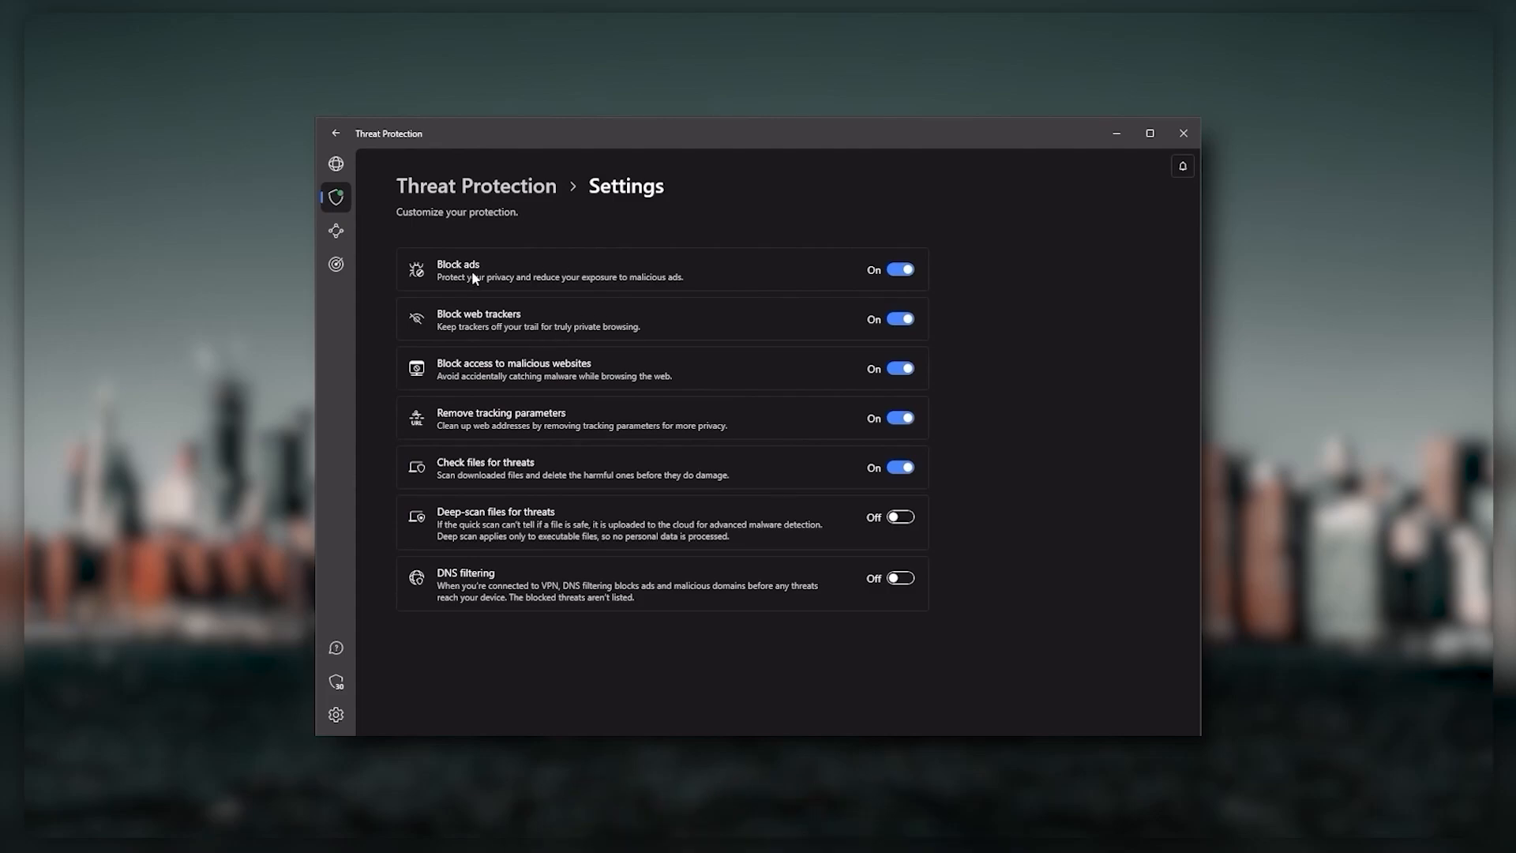
{"action": "mouse_move", "coordinate": [516, 333]}
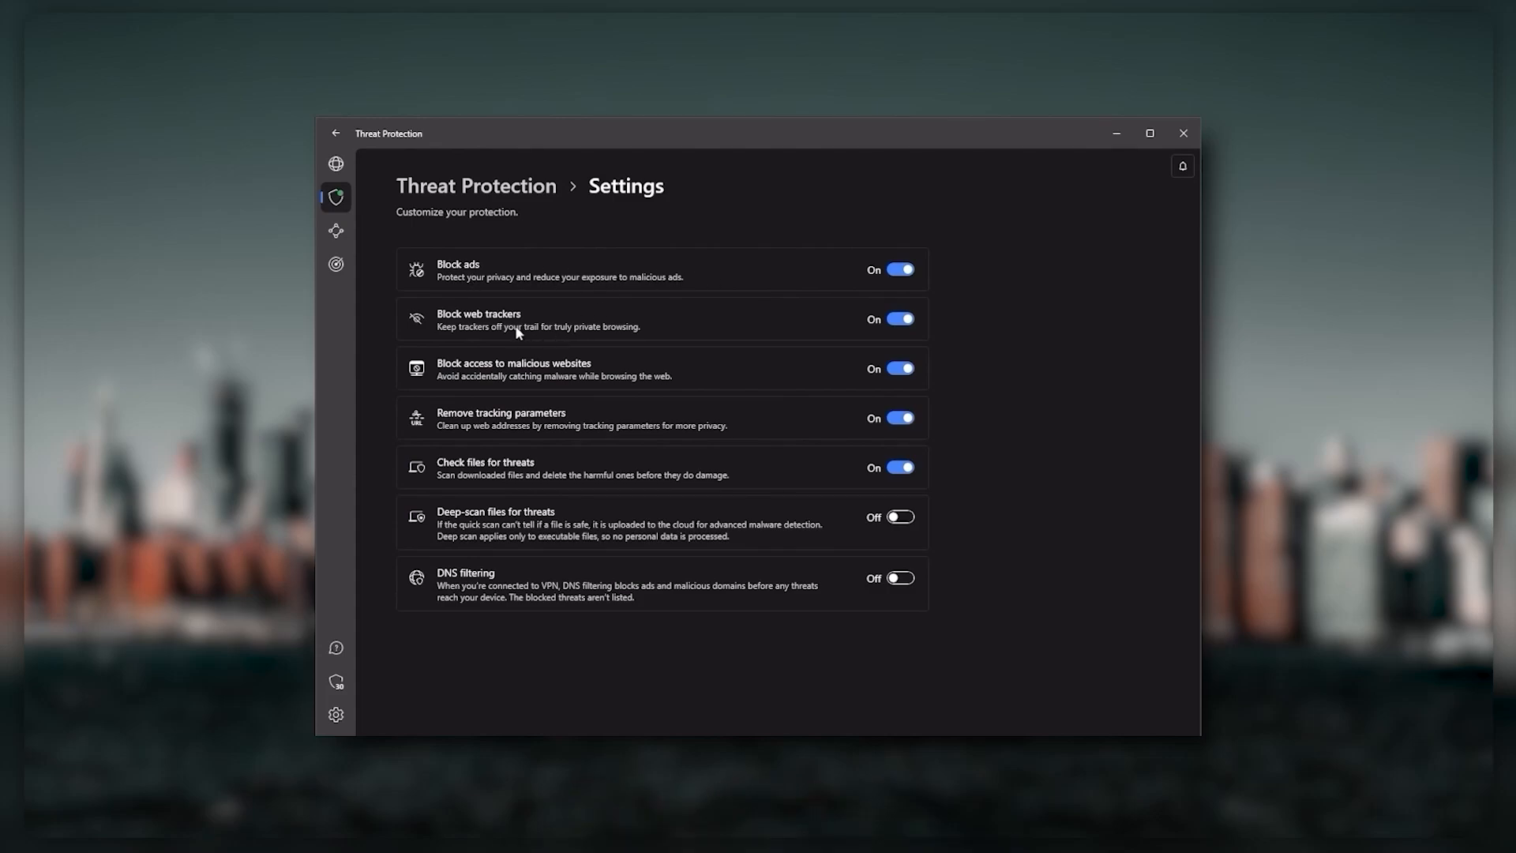
{"action": "left_click", "coordinate": [335, 163]}
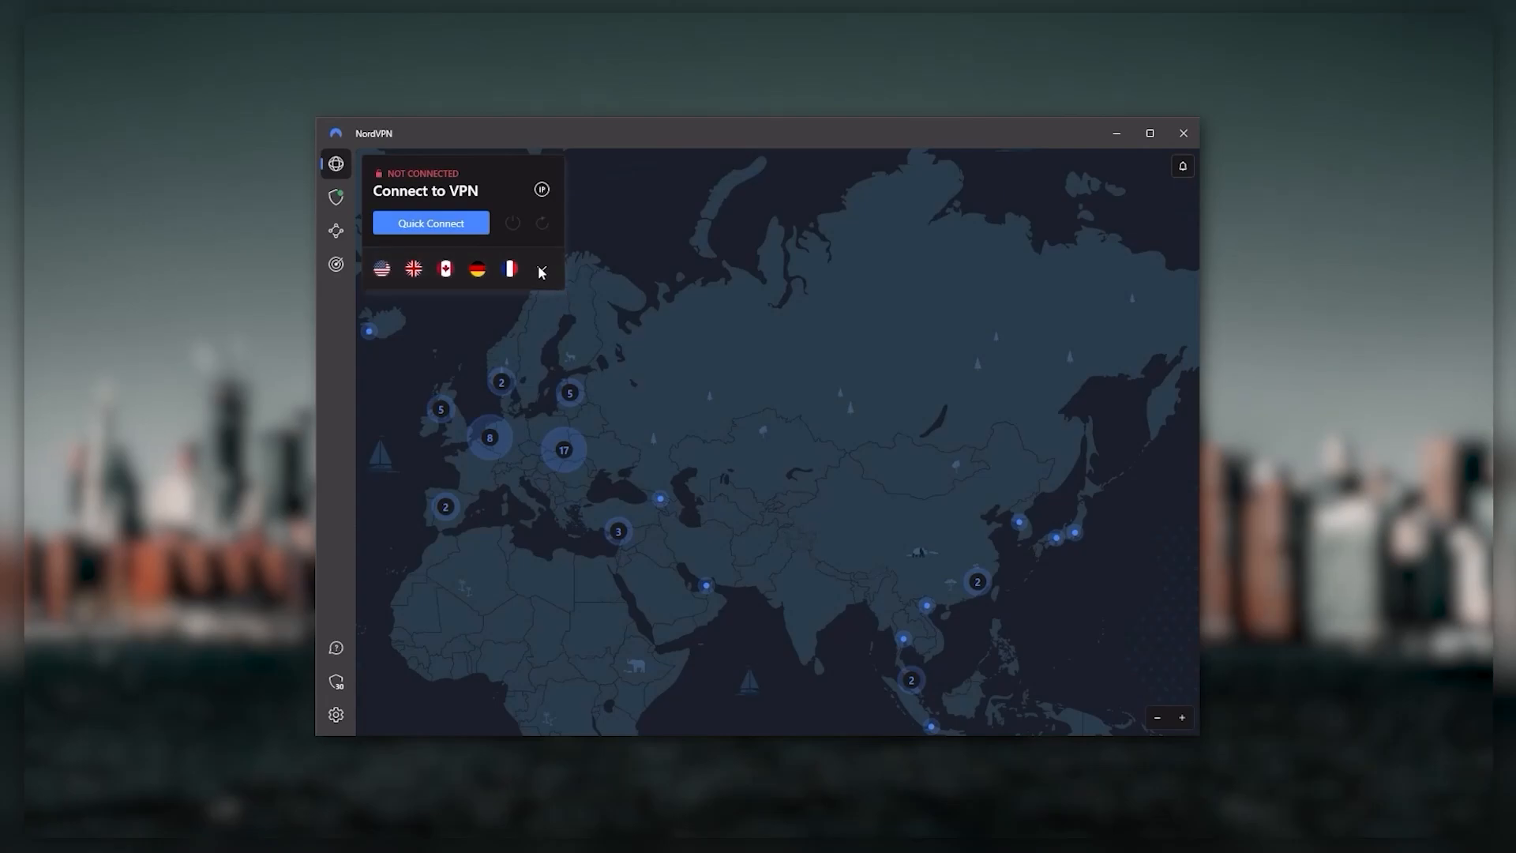
{"action": "left_click", "coordinate": [540, 269]}
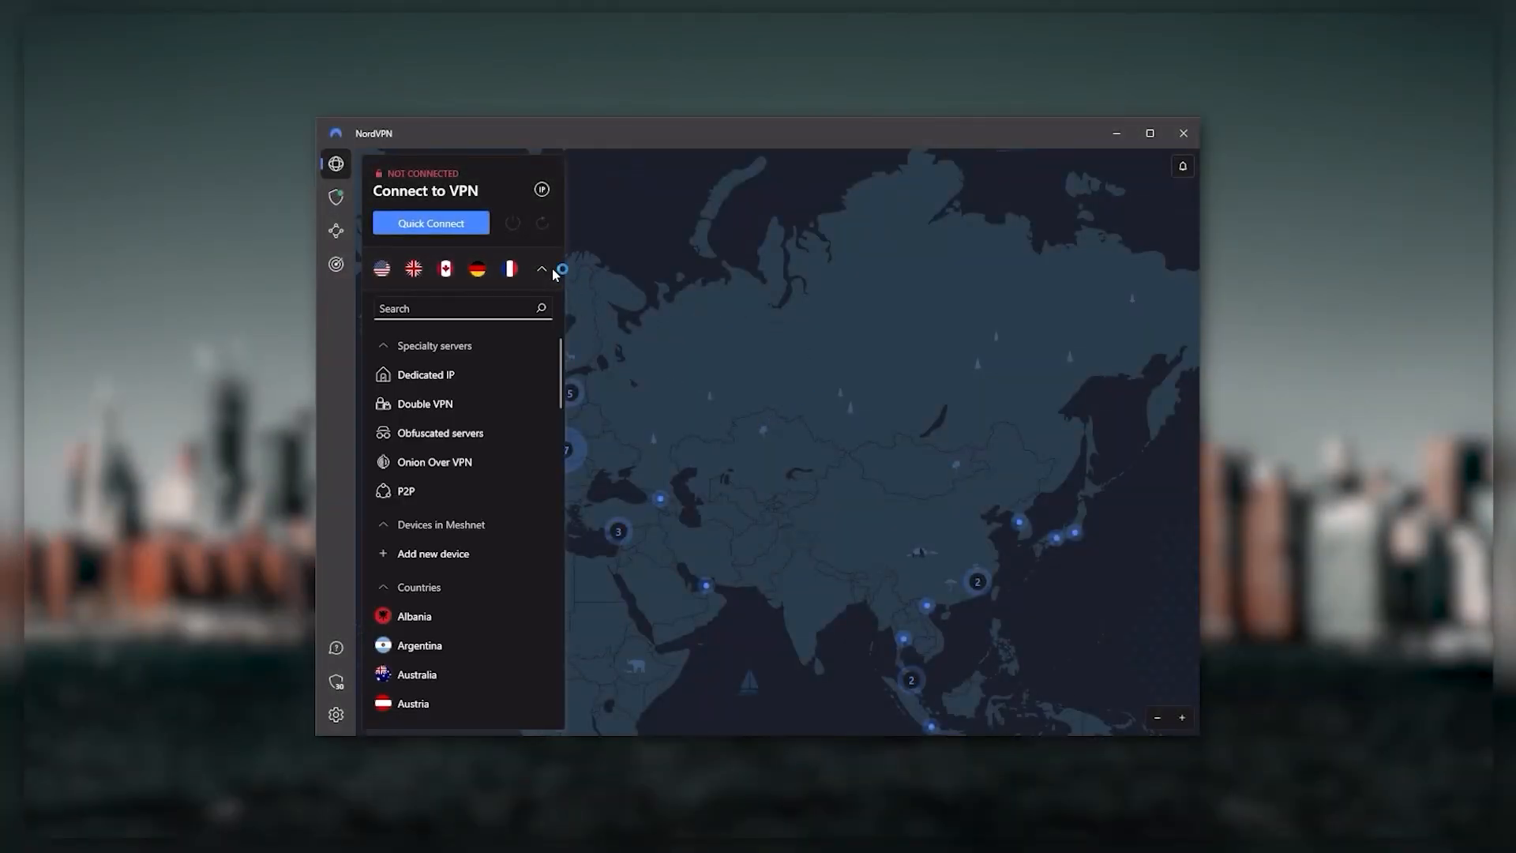
{"action": "left_click", "coordinate": [542, 268]}
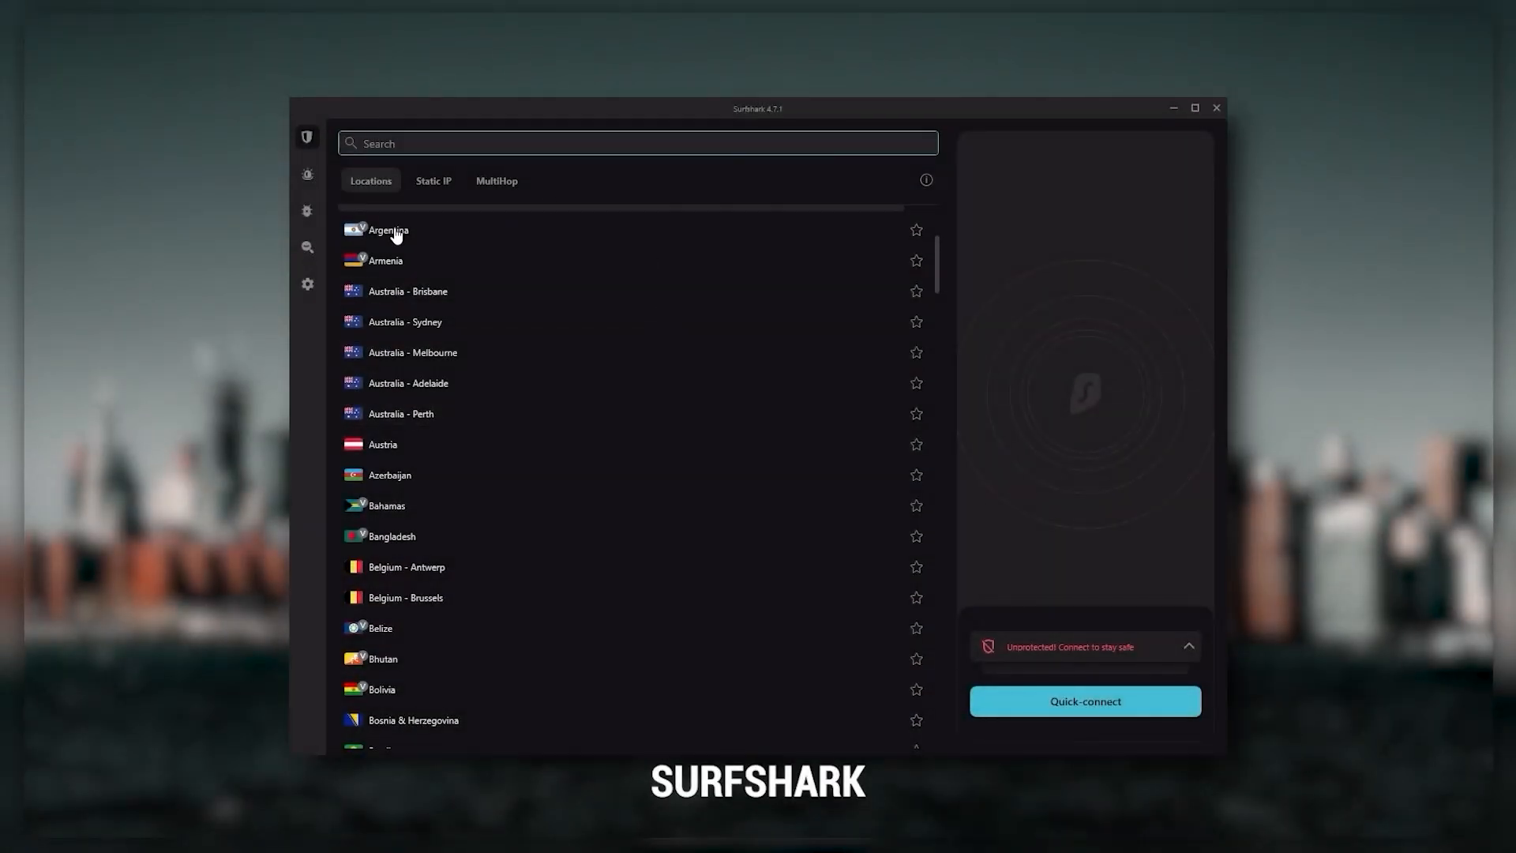
{"action": "mouse_move", "coordinate": [309, 176]}
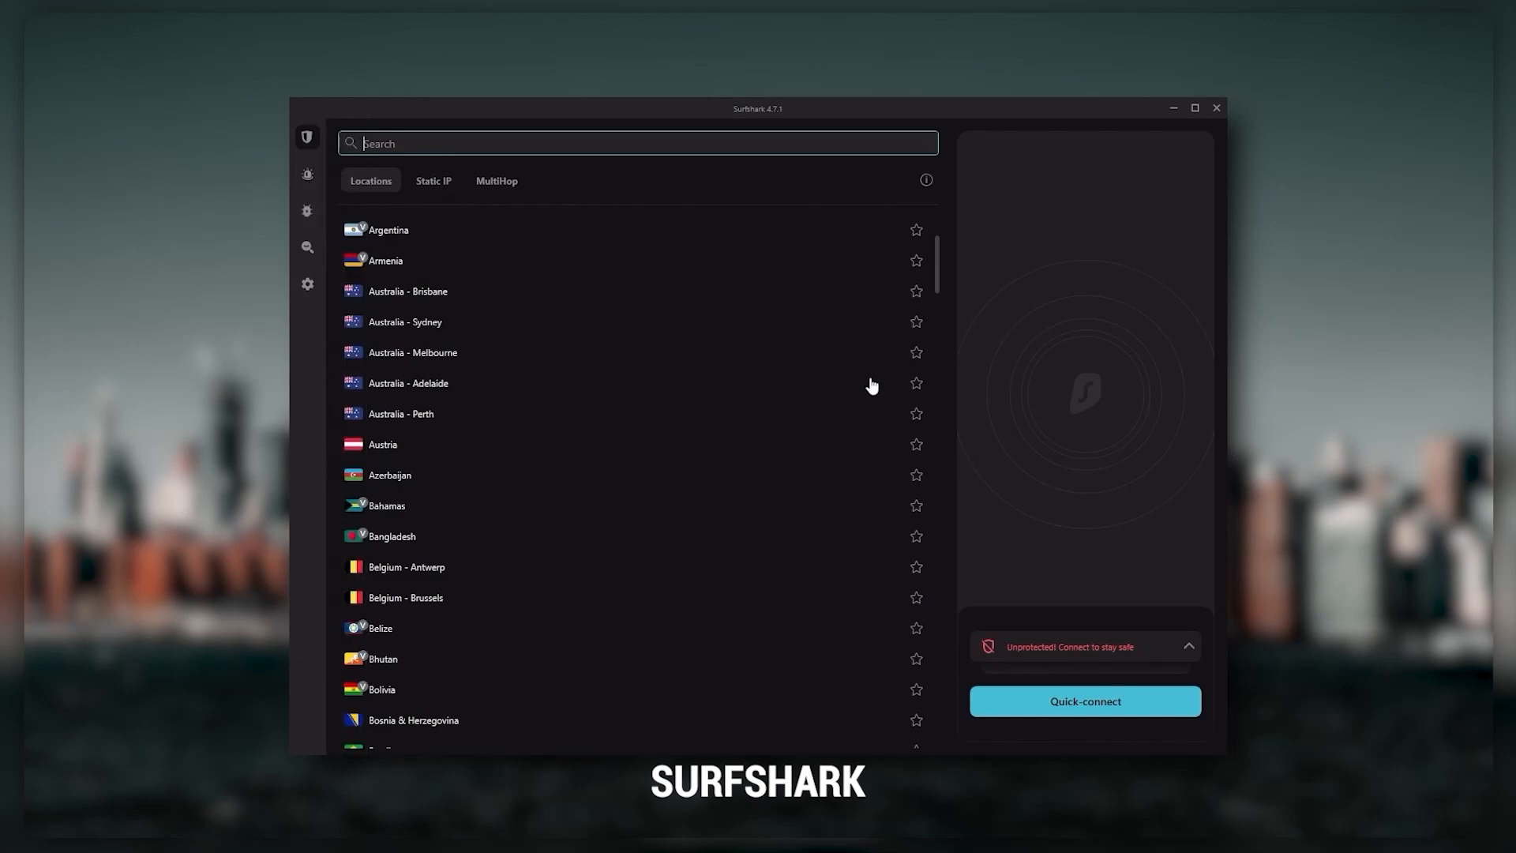
{"action": "mouse_move", "coordinate": [842, 506]}
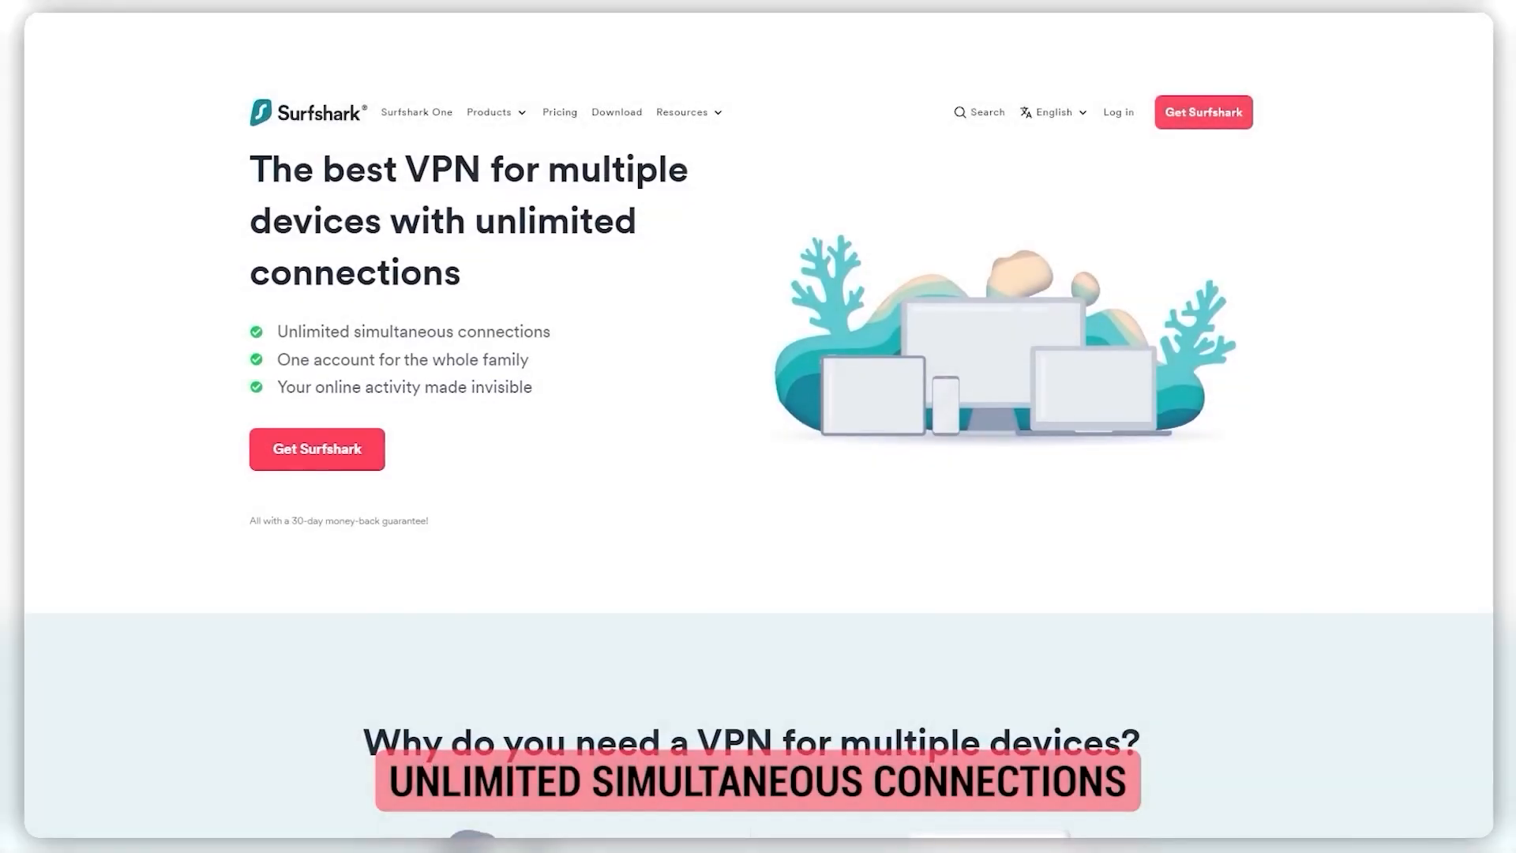
{"action": "scroll", "scroll_direction": "down", "scroll_amount": 3}
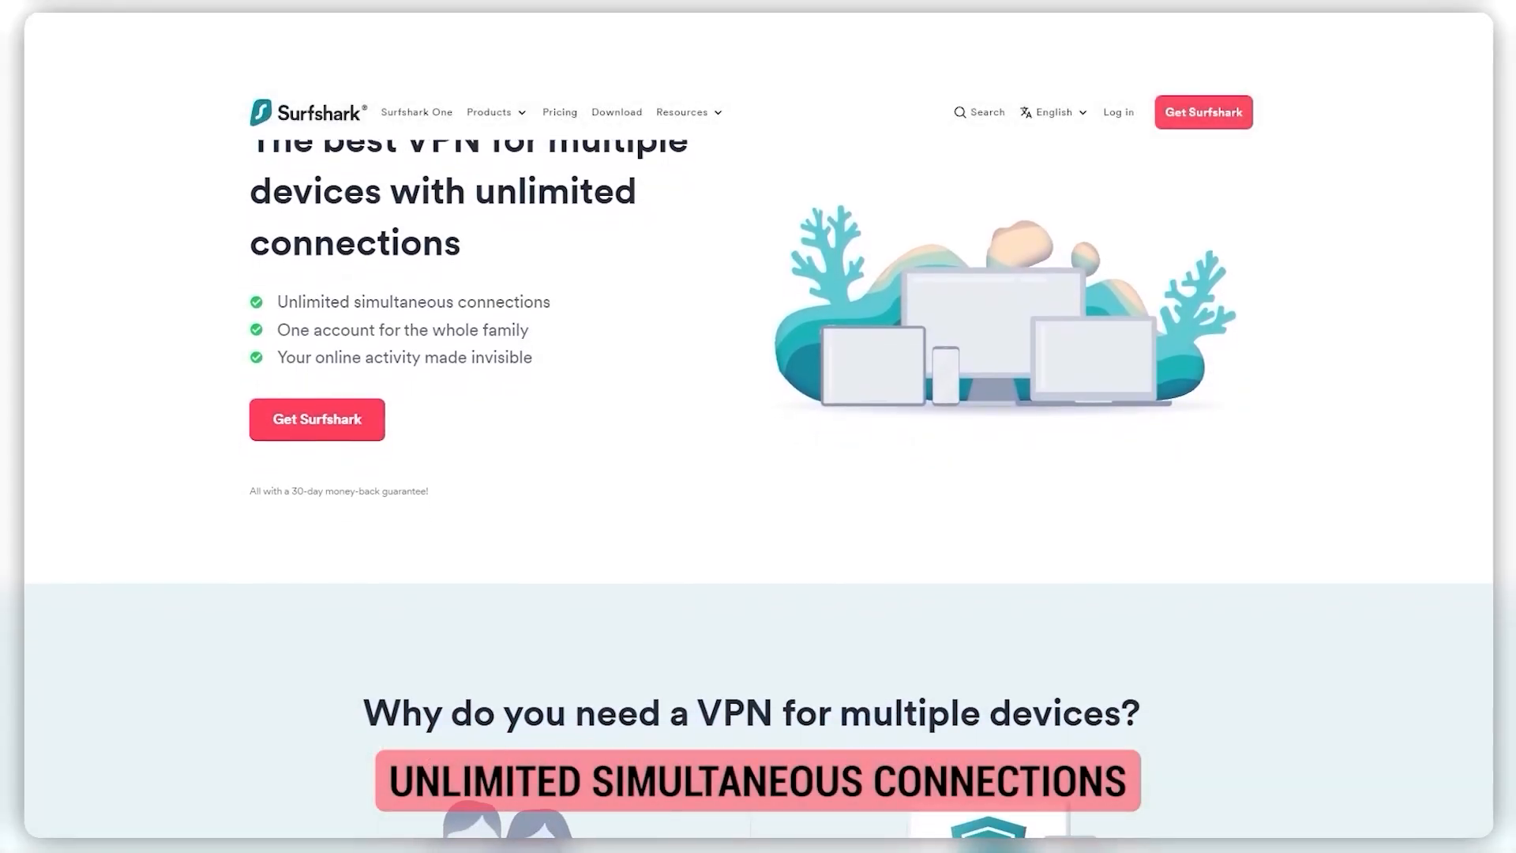
{"action": "scroll", "scroll_direction": "down", "scroll_amount": 3}
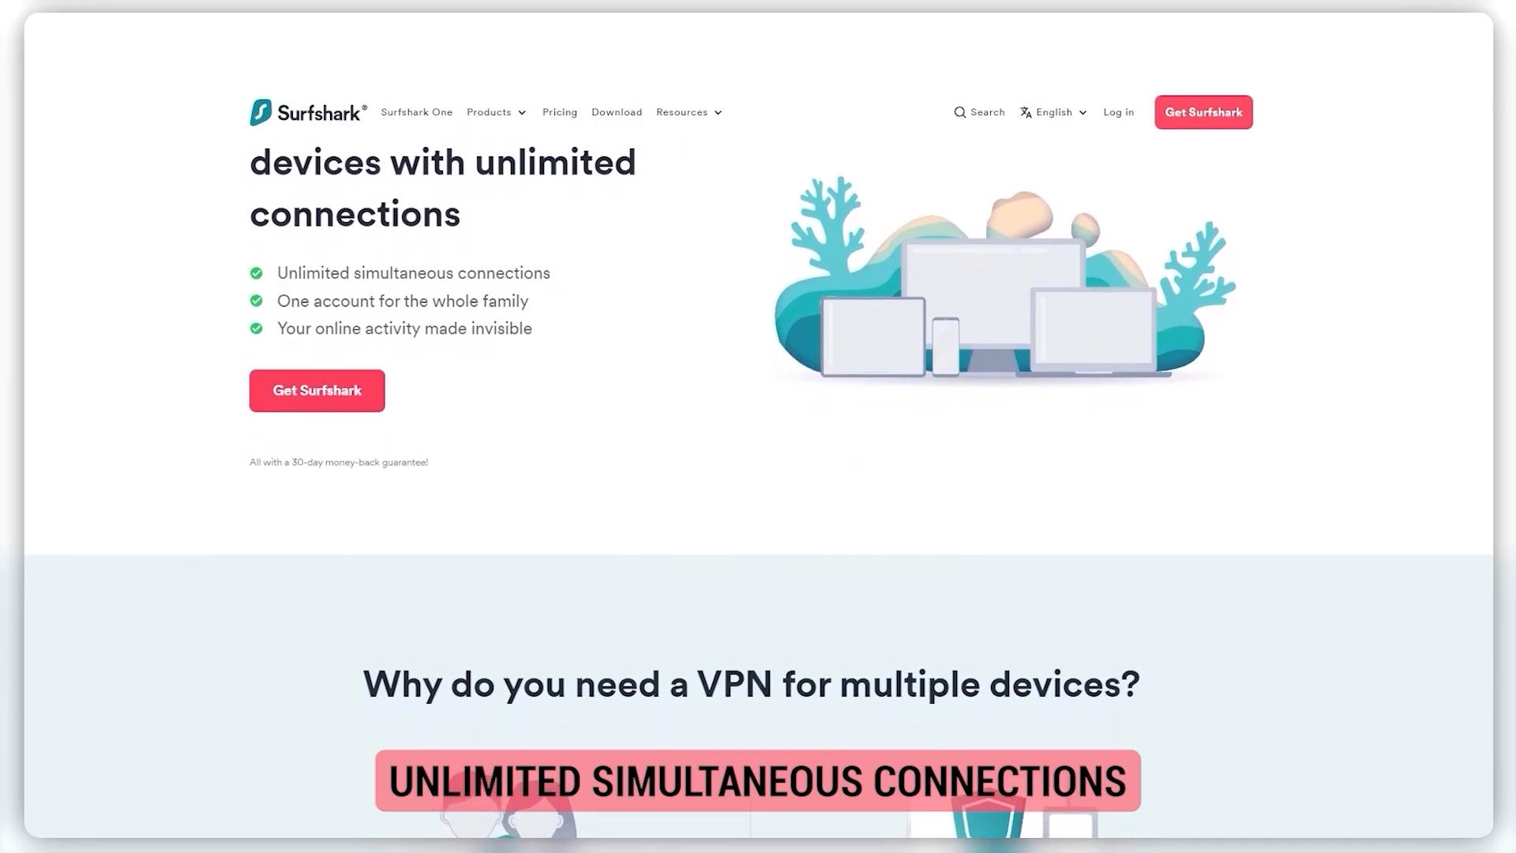
{"action": "scroll", "scroll_direction": "down", "scroll_amount": 3}
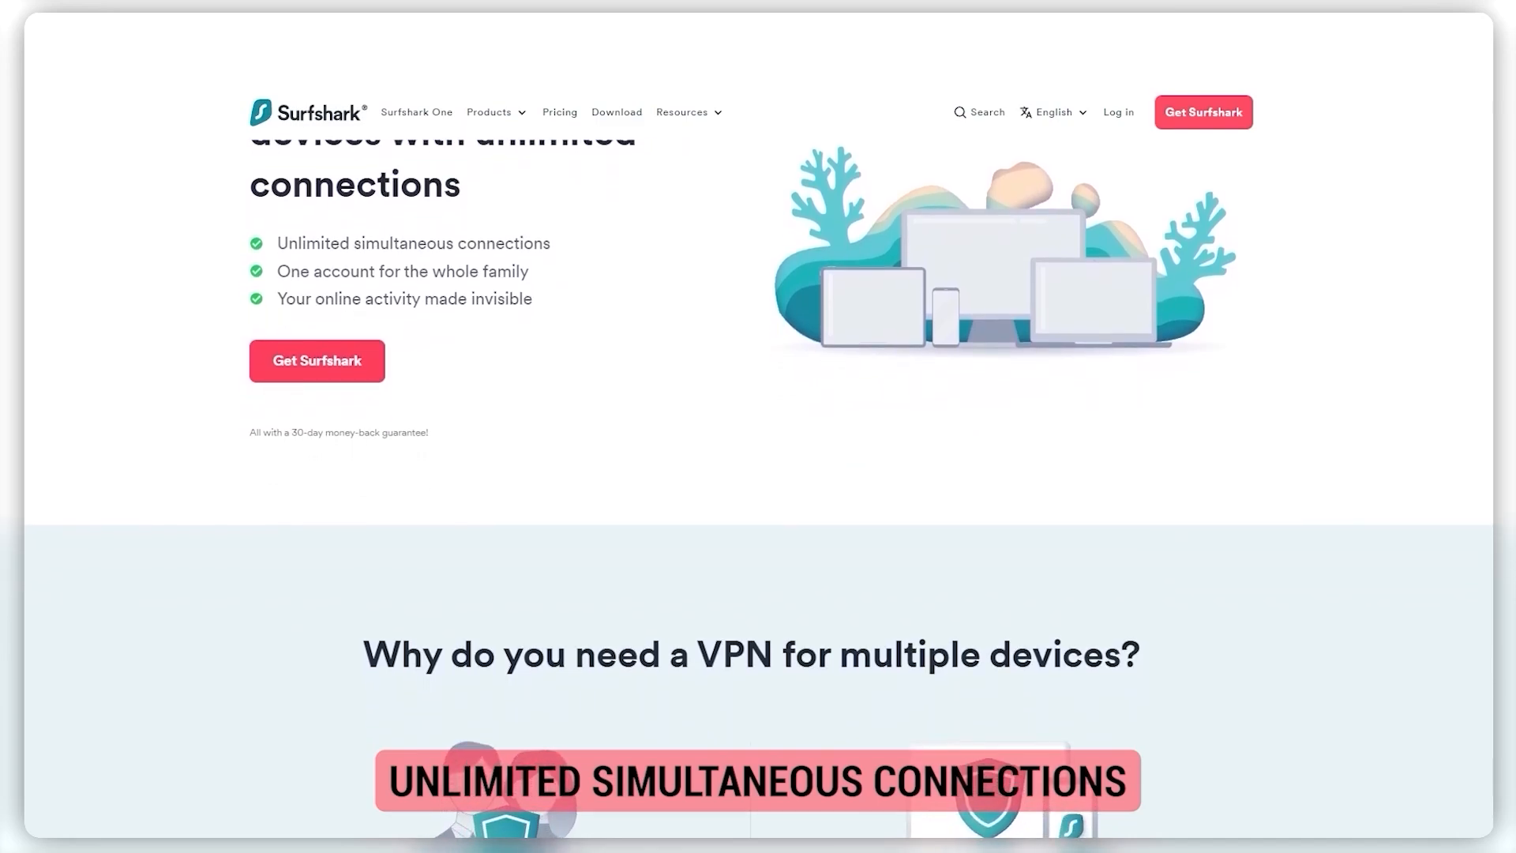
{"action": "scroll", "scroll_direction": "down", "scroll_amount": 3}
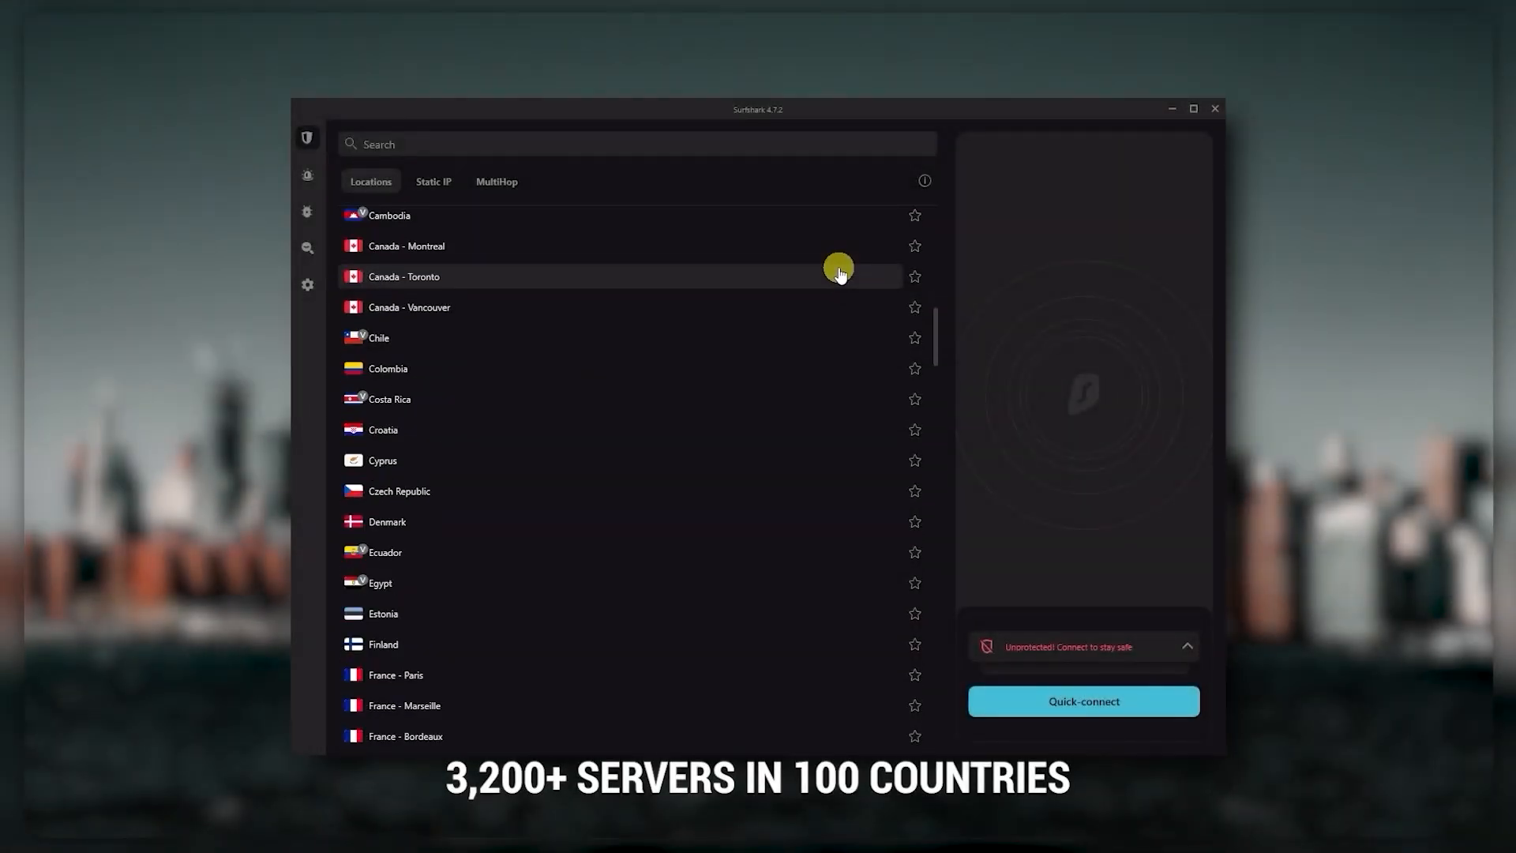
{"action": "scroll", "scroll_direction": "down", "scroll_amount": 3}
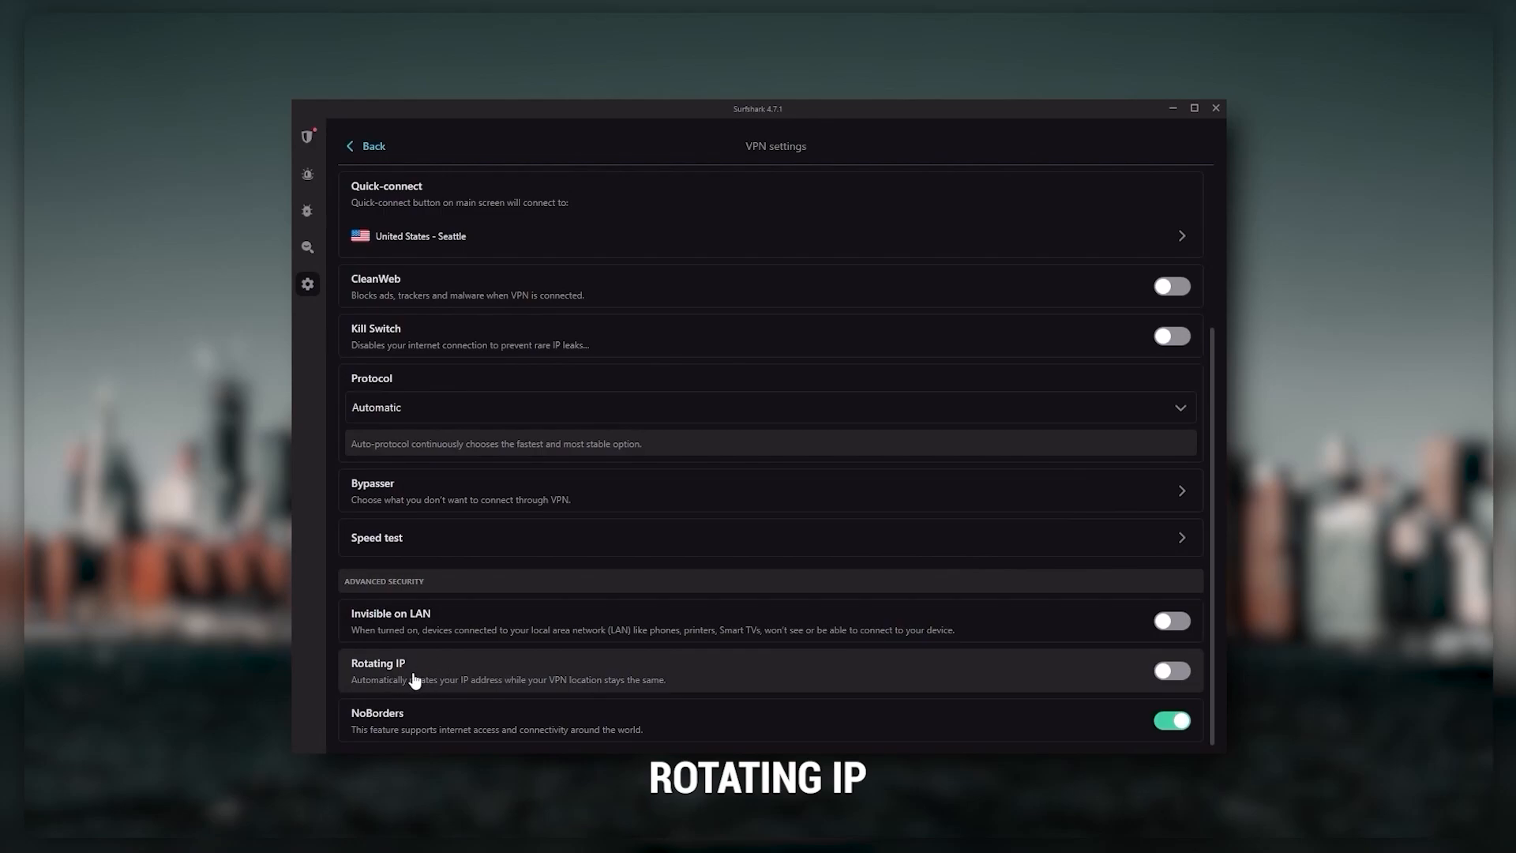
{"action": "mouse_move", "coordinate": [531, 687]}
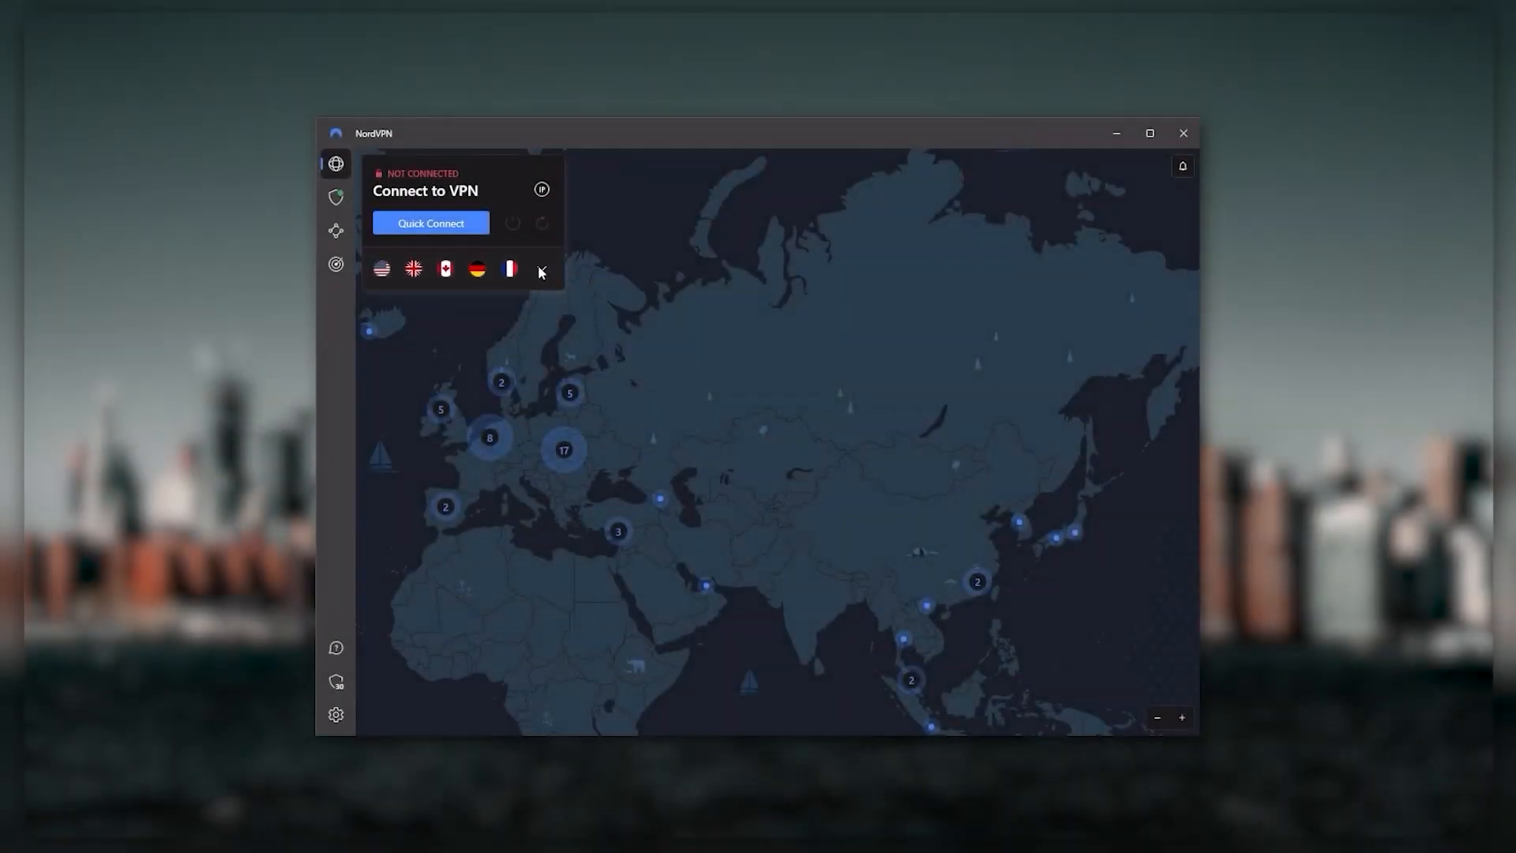
Expand NordVPN's server list again, then scroll Surfshark's unlimited-connections web page
{"action": "left_click", "coordinate": [541, 269]}
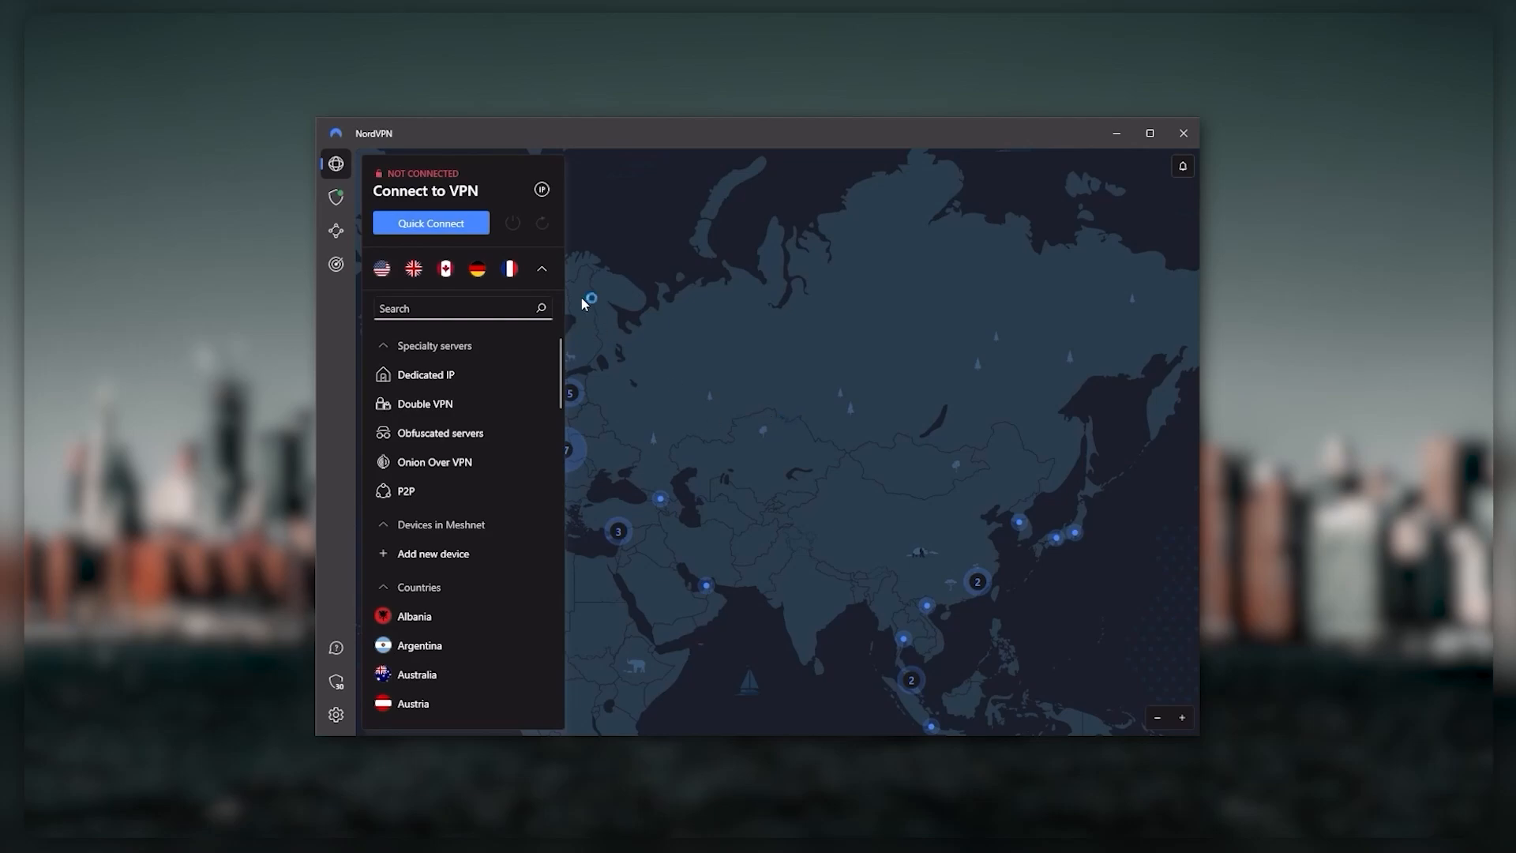
{"action": "left_click", "coordinate": [542, 268]}
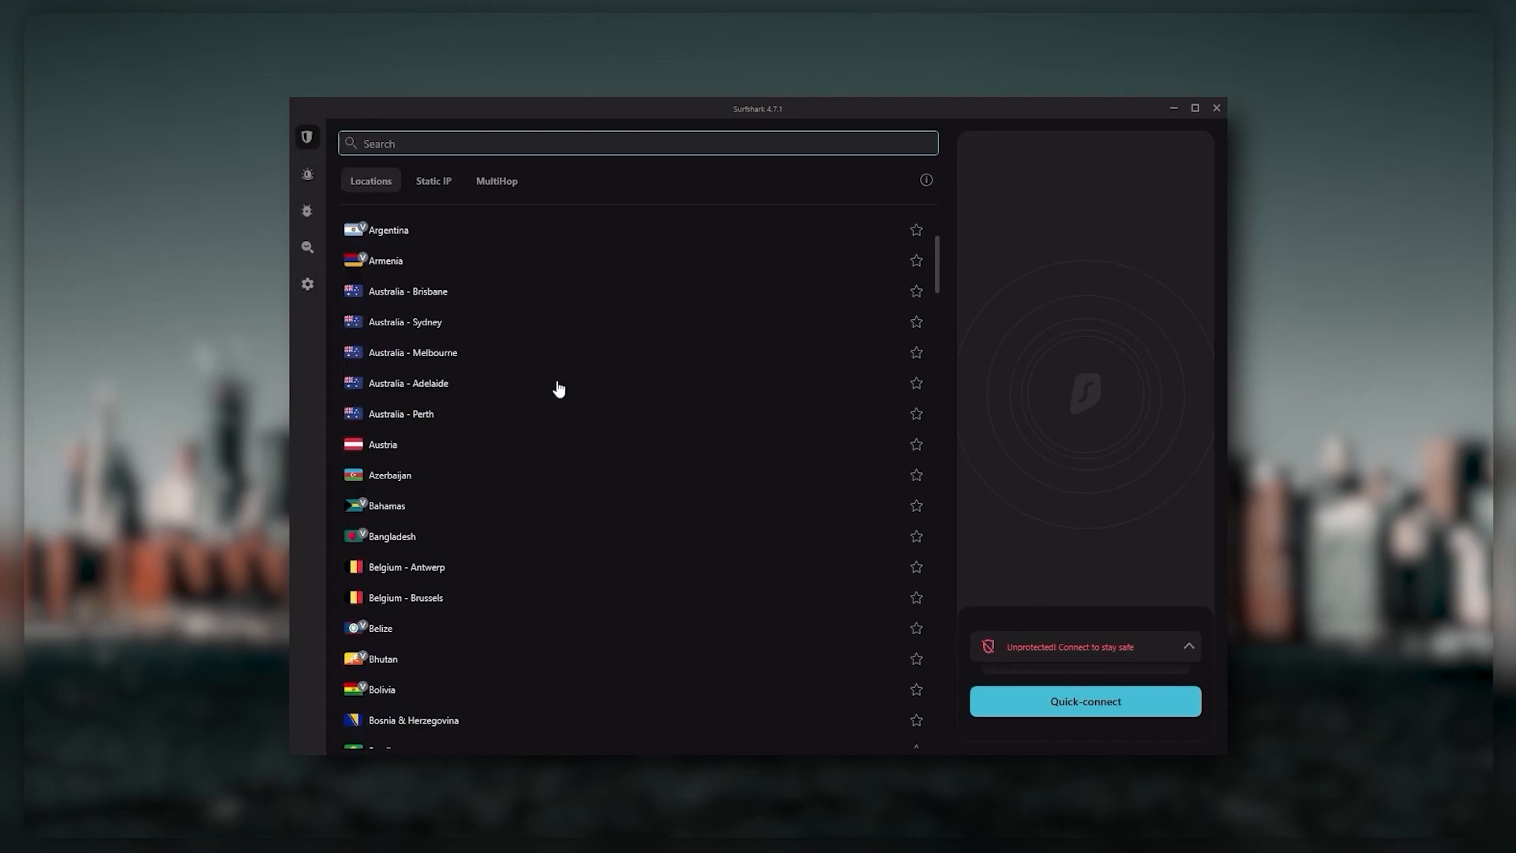
{"action": "mouse_move", "coordinate": [842, 520]}
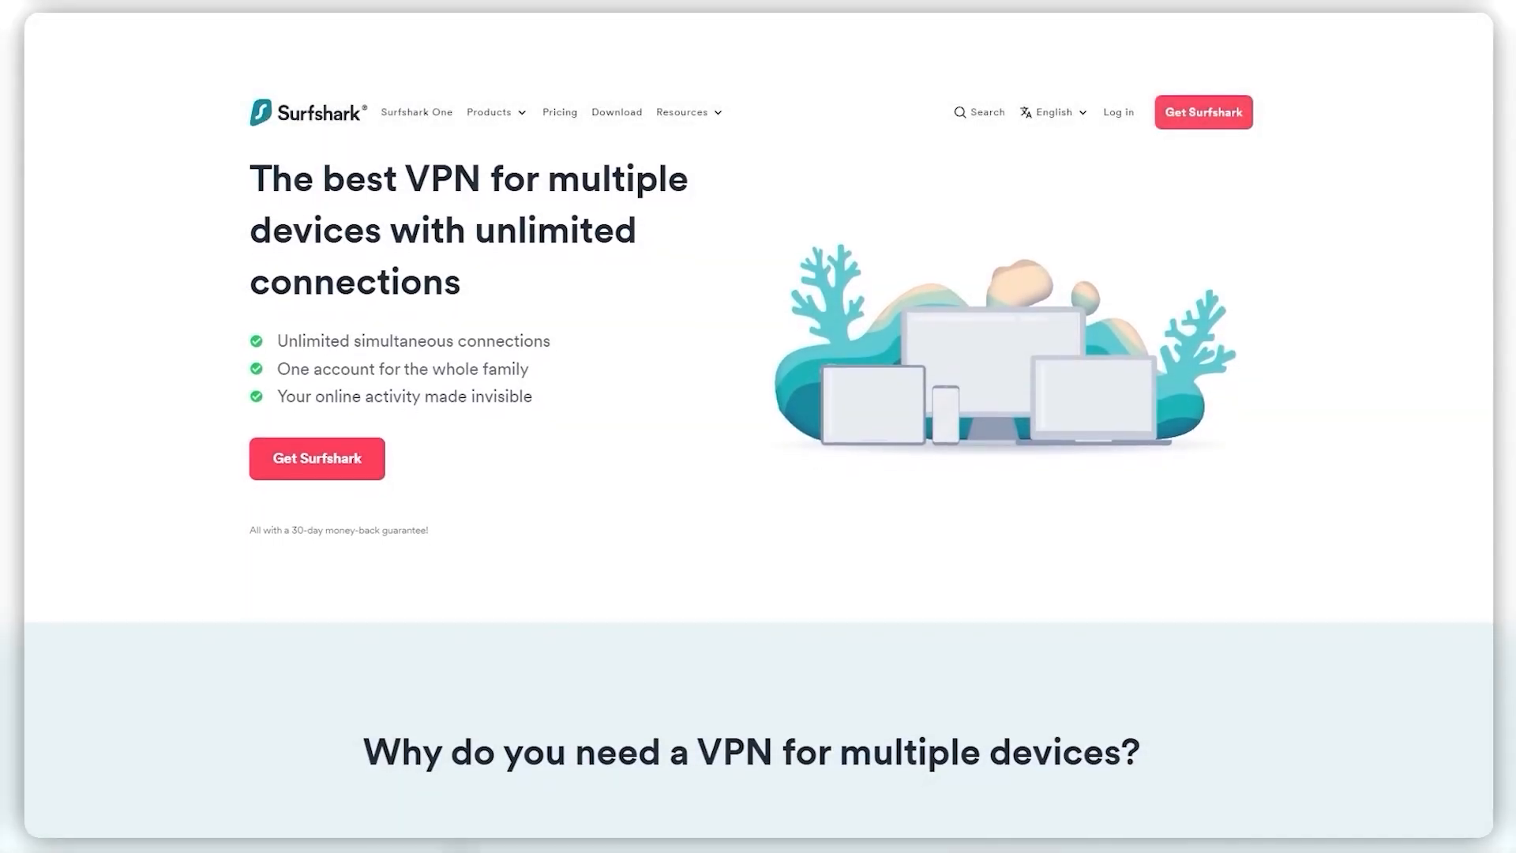
{"action": "scroll", "scroll_direction": "down", "scroll_amount": 3}
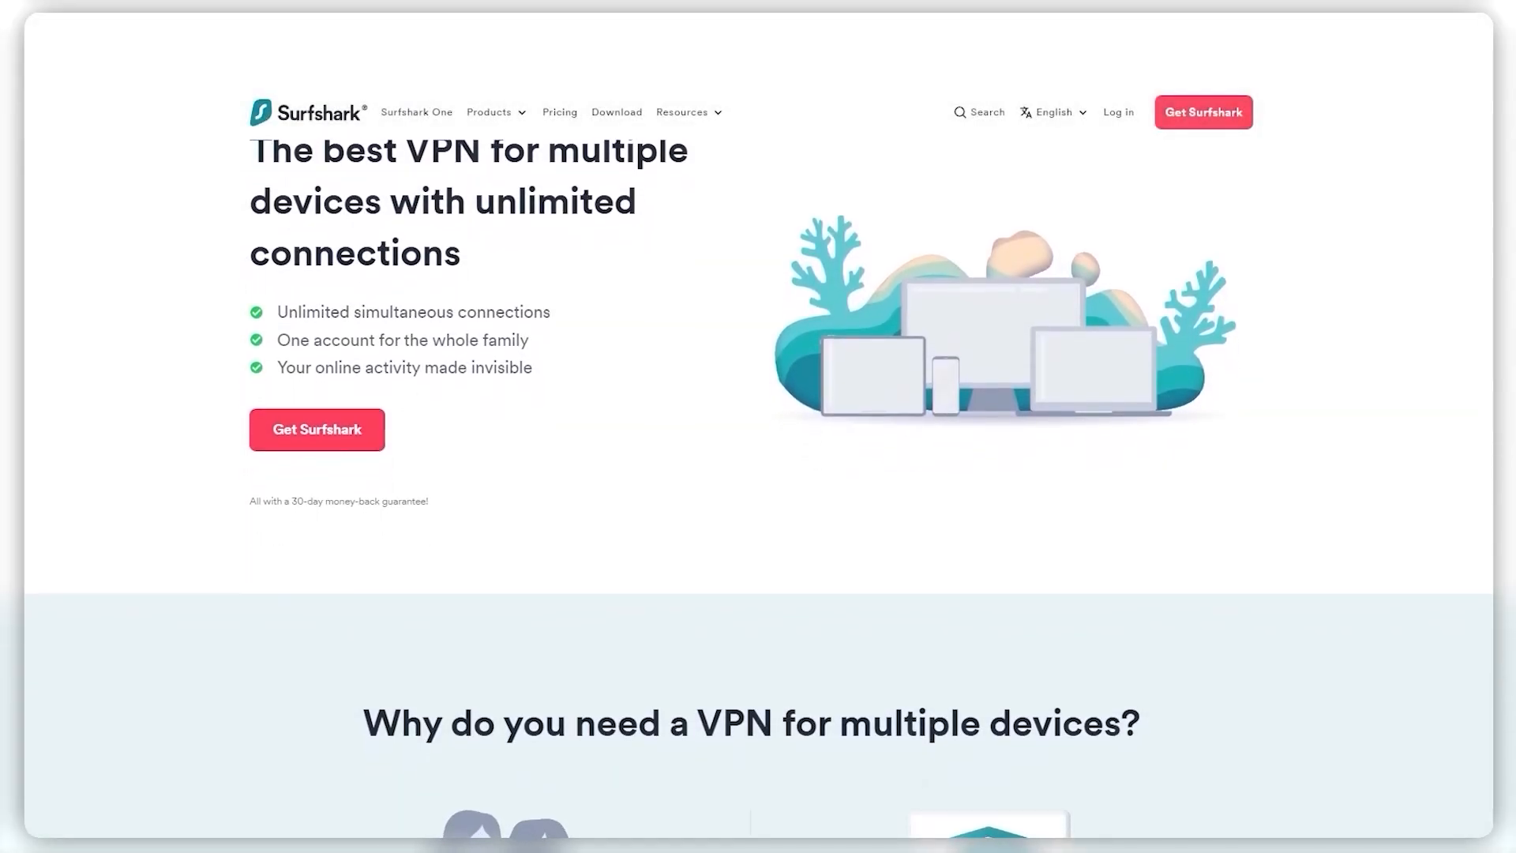
{"action": "scroll", "scroll_direction": "down", "scroll_amount": 3}
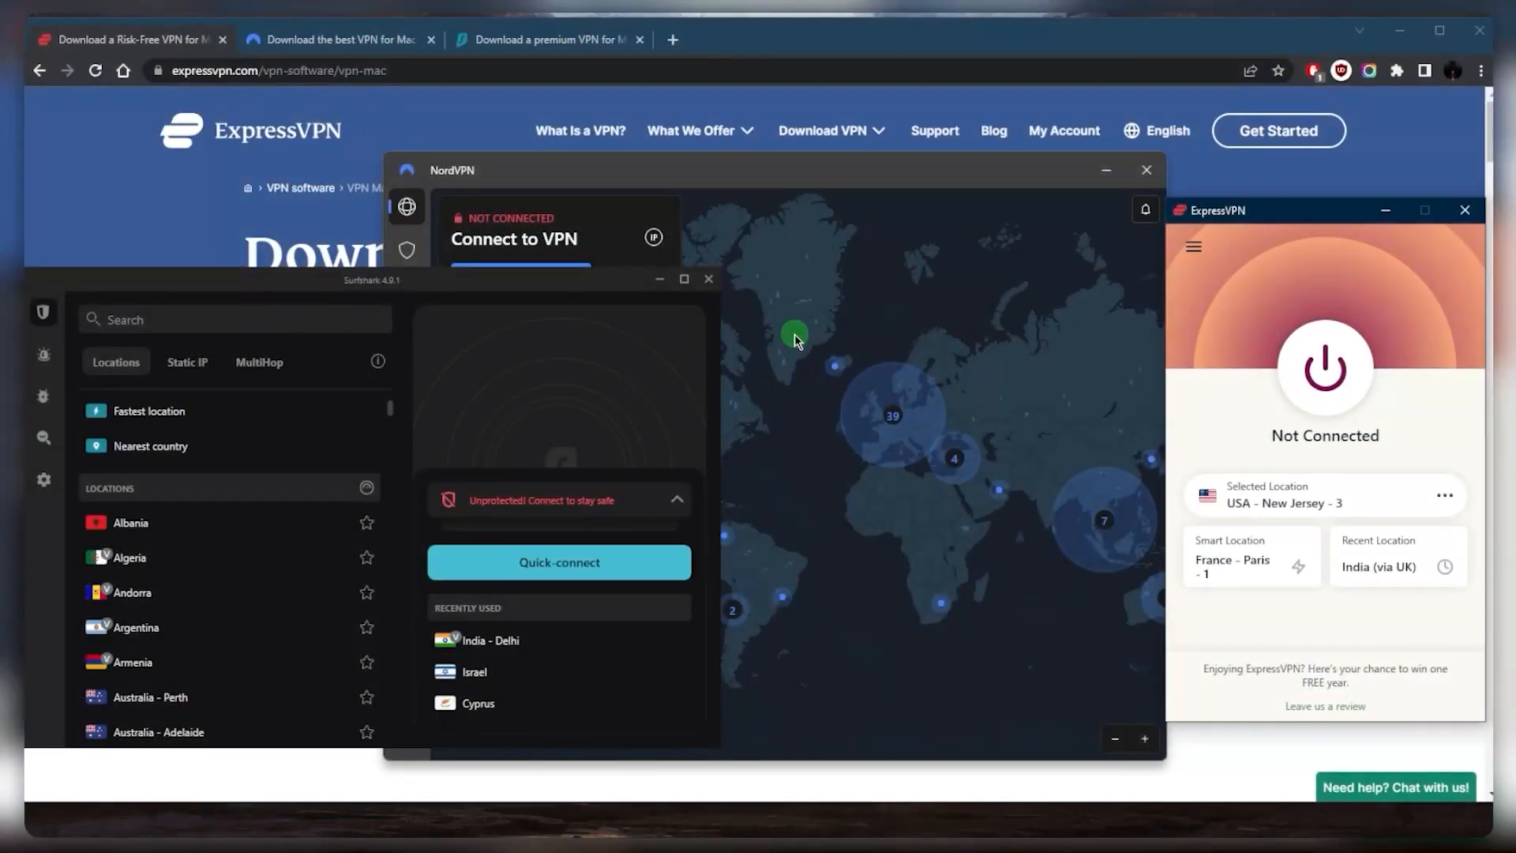
{"action": "mouse_move", "coordinate": [842, 345]}
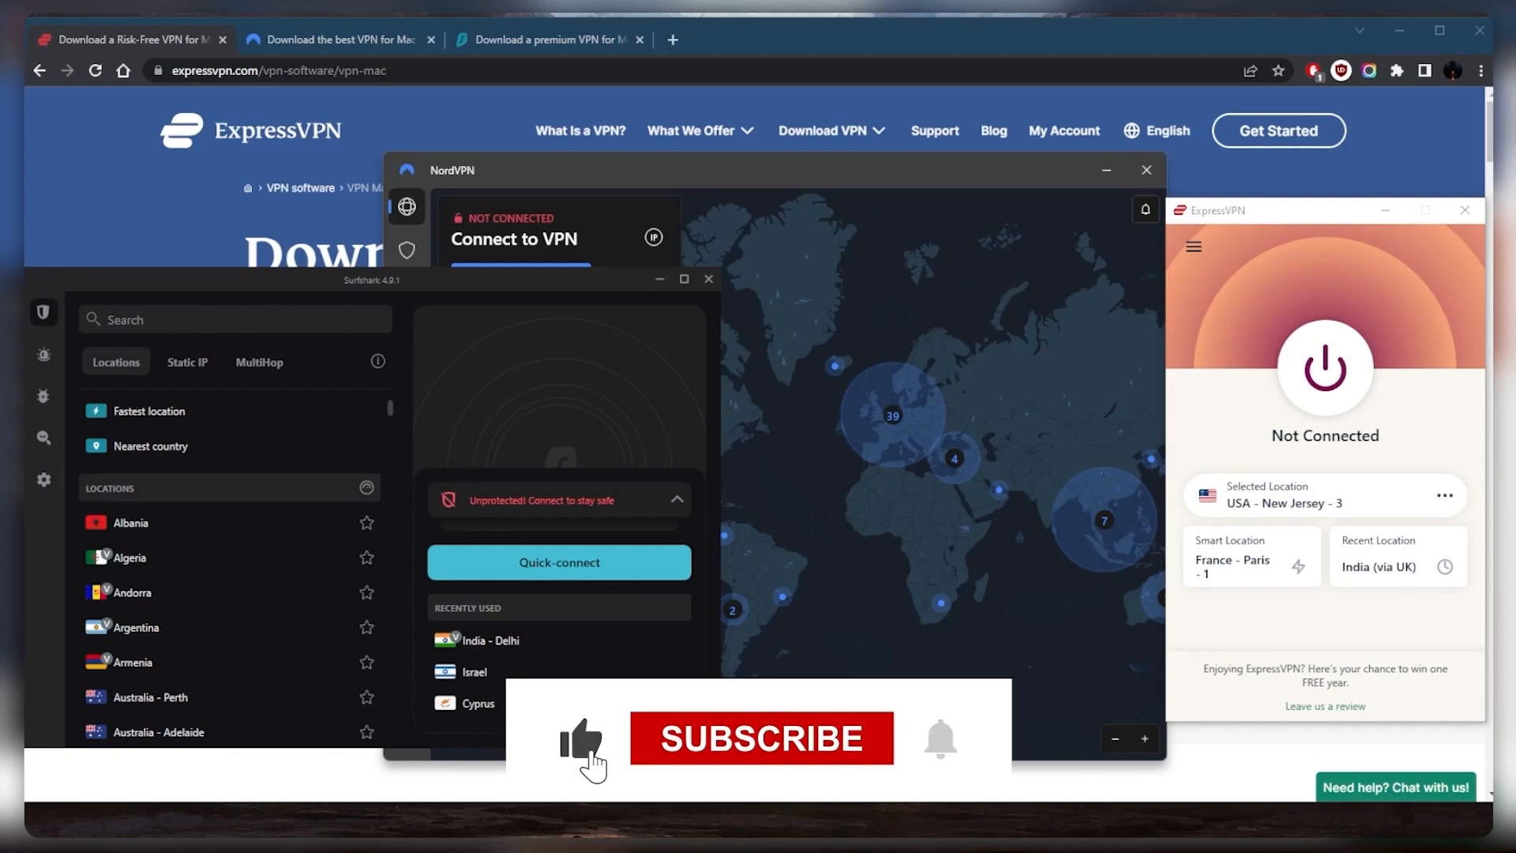
{"action": "left_click", "coordinate": [762, 737]}
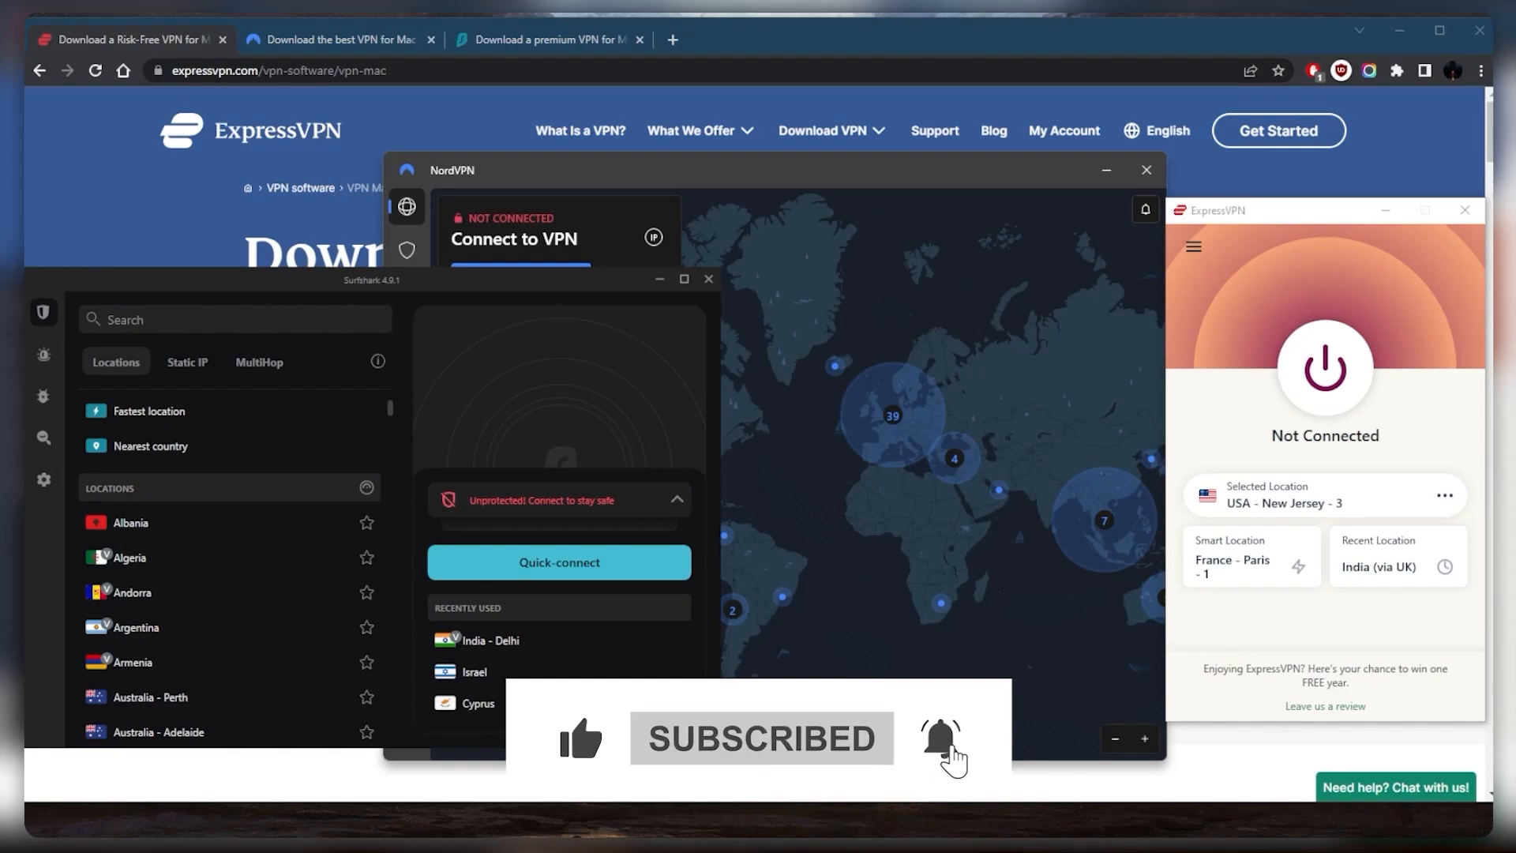